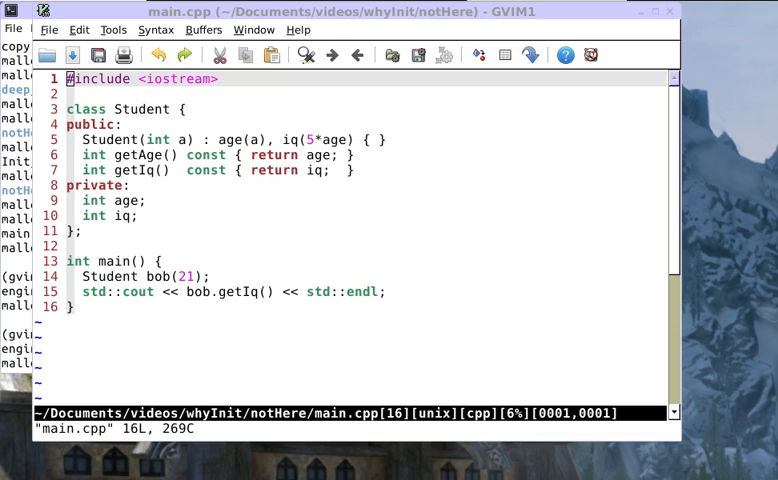
{"action": "mouse_move", "coordinate": [143, 170]}
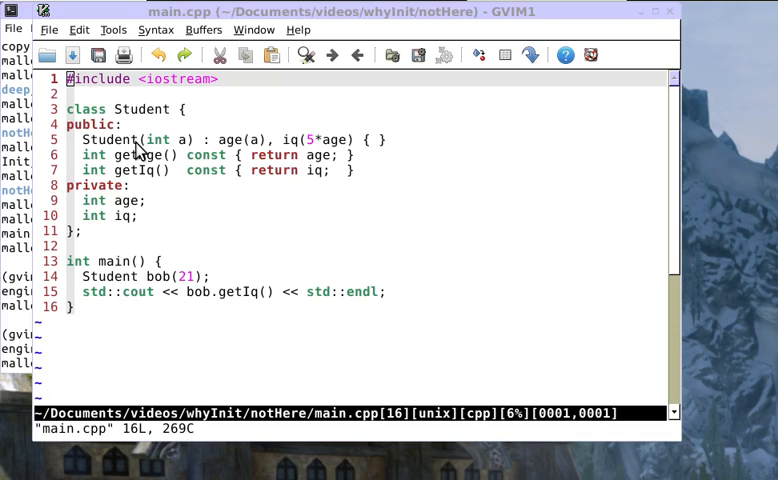
{"action": "mouse_move", "coordinate": [210, 150]}
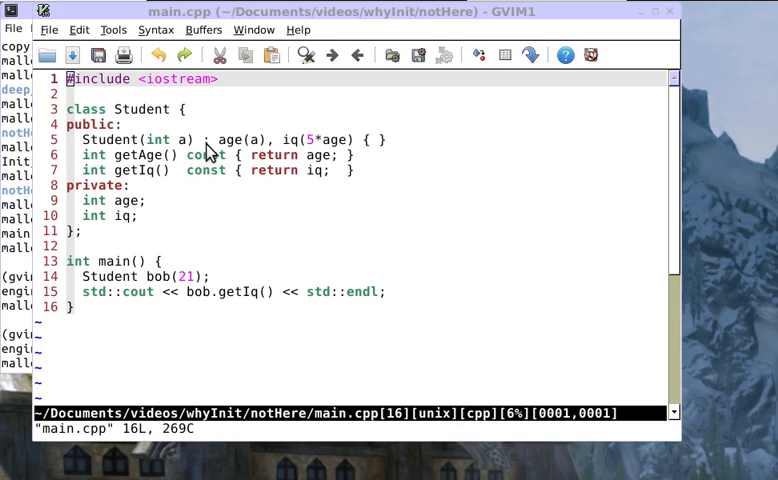
{"action": "mouse_move", "coordinate": [224, 146]}
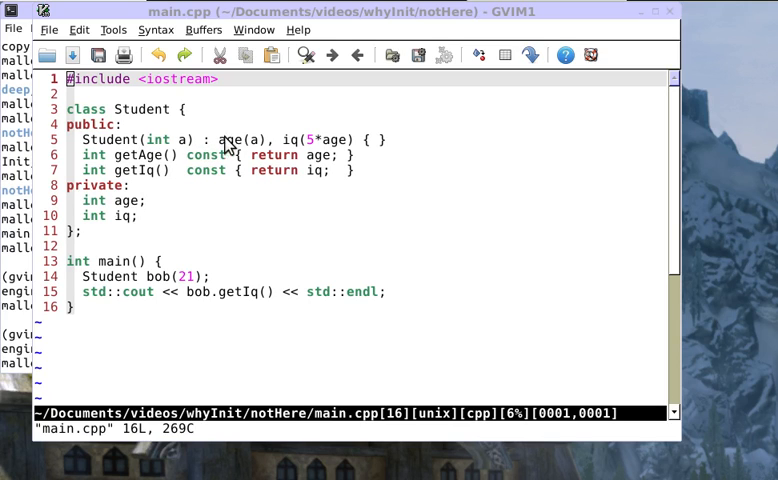
{"action": "mouse_move", "coordinate": [228, 145]}
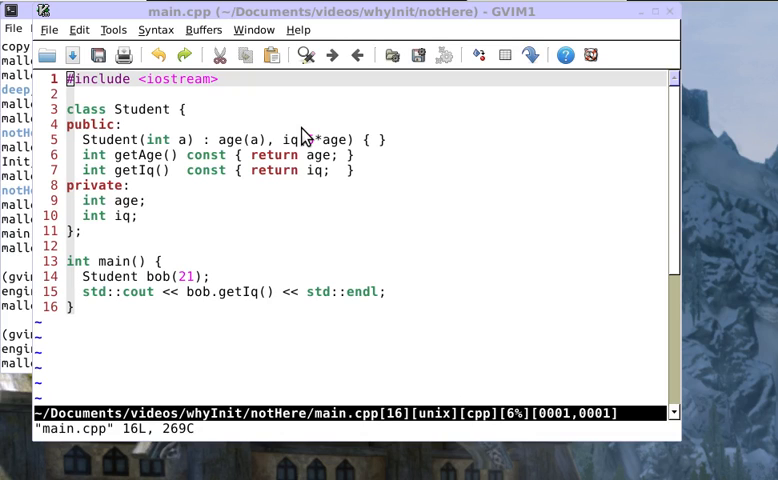
{"action": "mouse_move", "coordinate": [280, 73]}
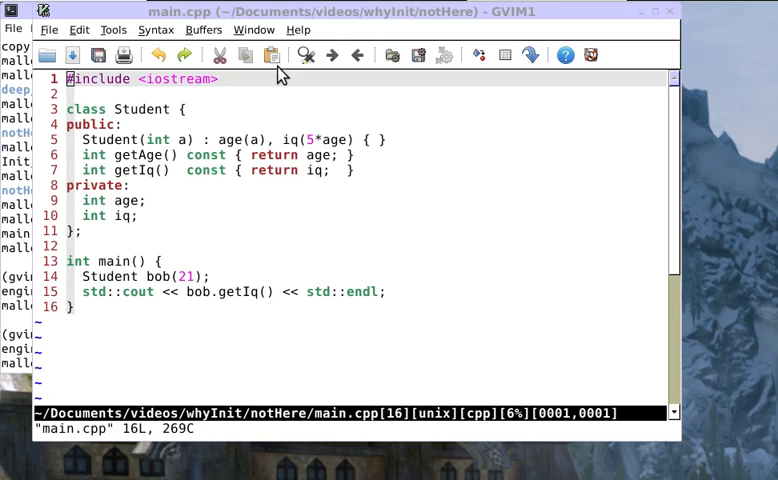
{"action": "mouse_move", "coordinate": [228, 110]}
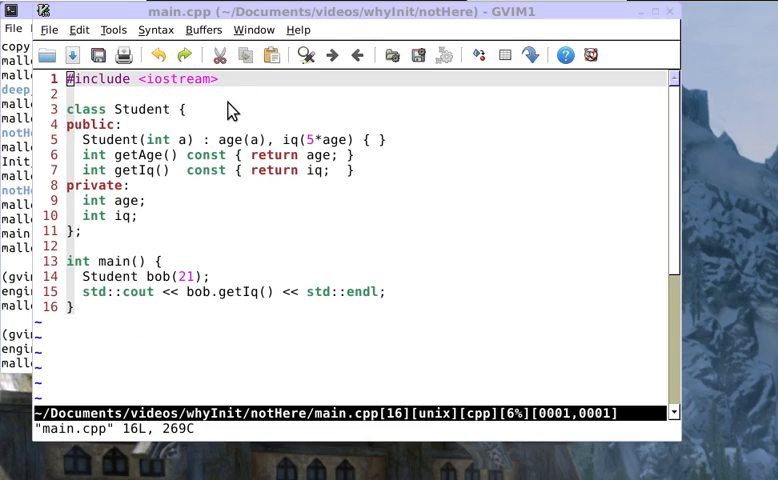
{"action": "mouse_move", "coordinate": [223, 180]}
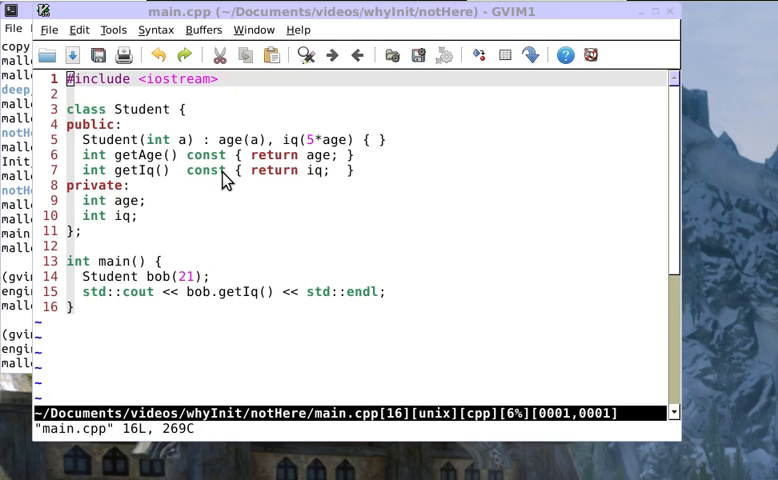
{"action": "mouse_move", "coordinate": [342, 197]}
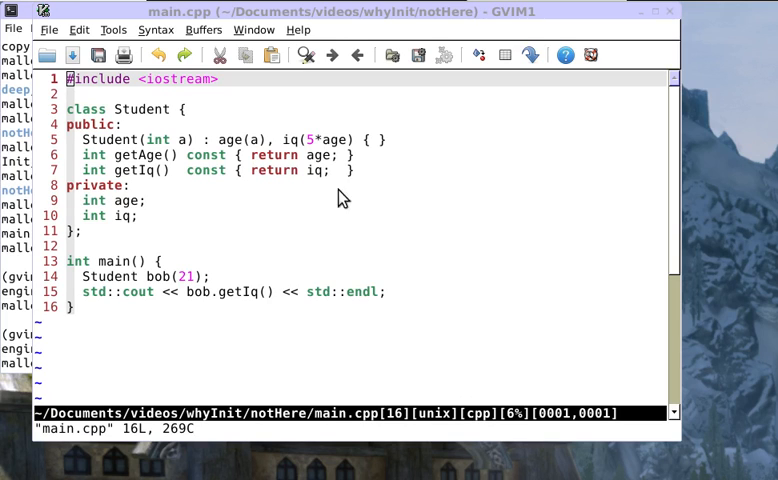
{"action": "mouse_move", "coordinate": [260, 169]}
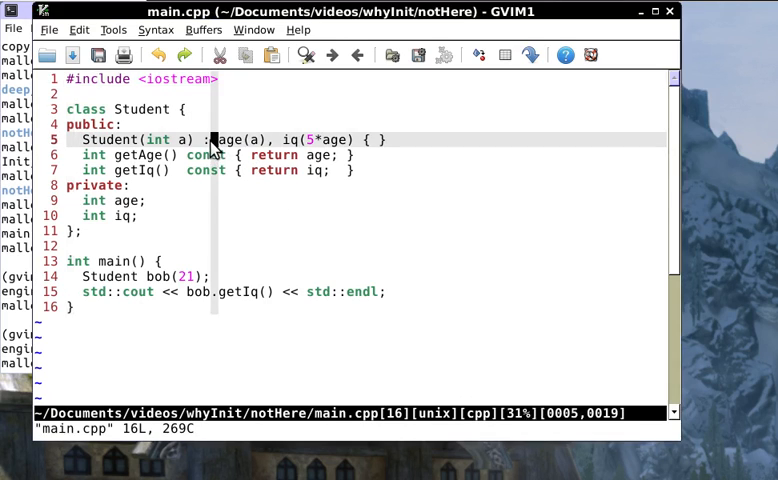
{"action": "mouse_move", "coordinate": [195, 250]}
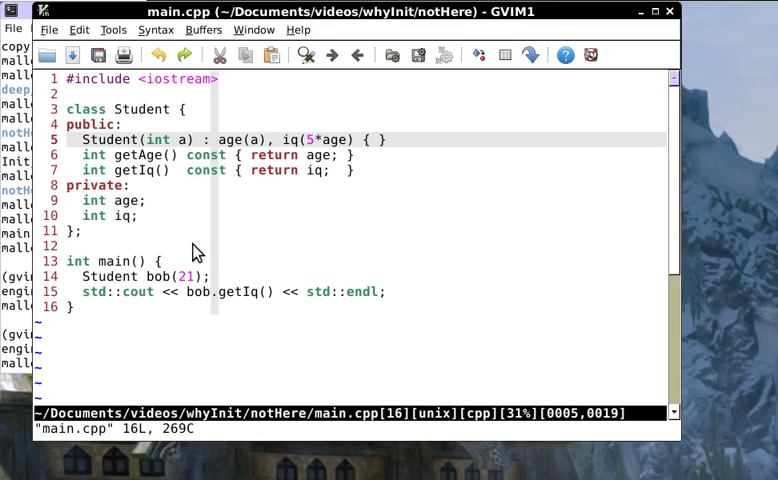
{"action": "mouse_move", "coordinate": [201, 247]}
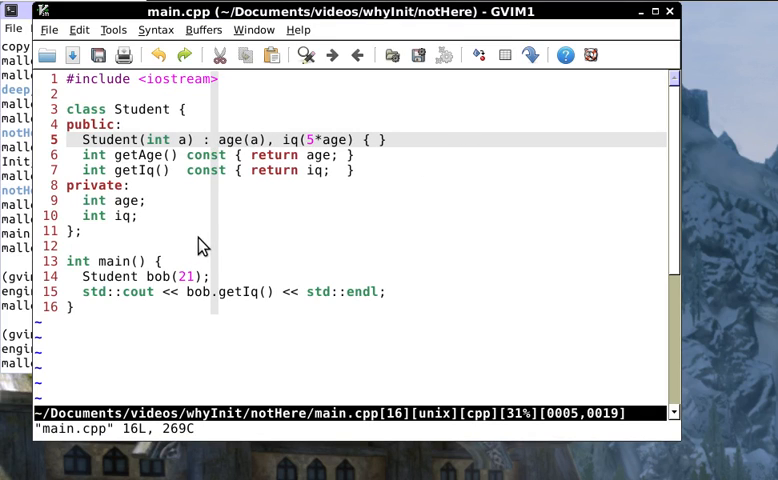
{"action": "mouse_move", "coordinate": [210, 230]}
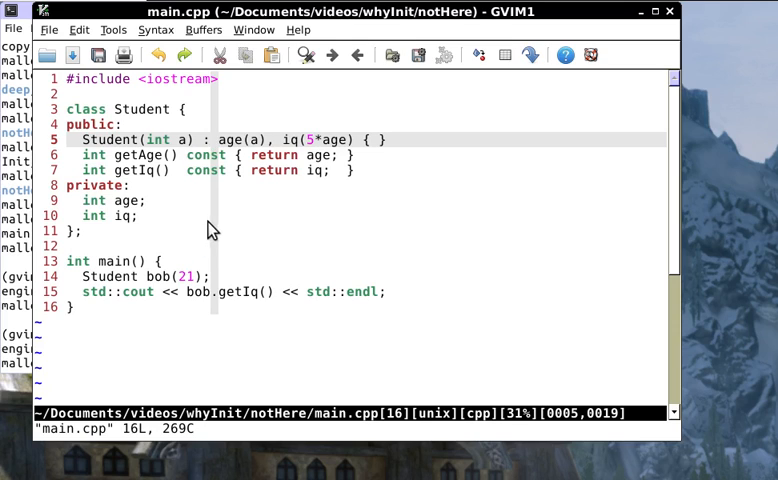
{"action": "mouse_move", "coordinate": [408, 158]}
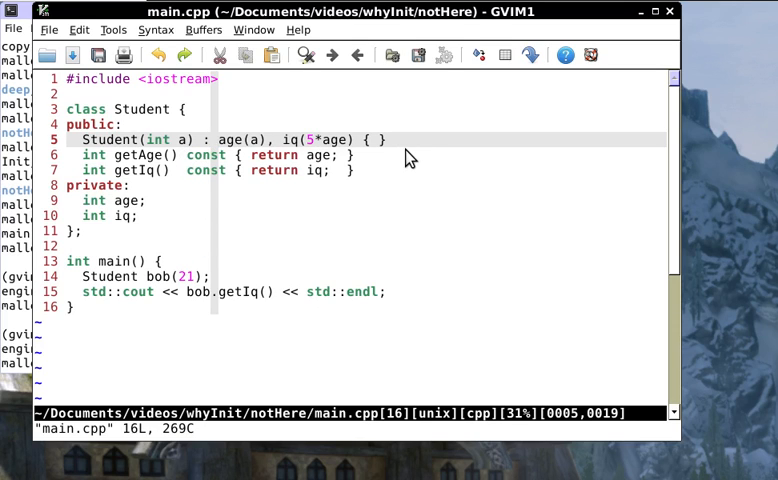
{"action": "mouse_move", "coordinate": [323, 171]}
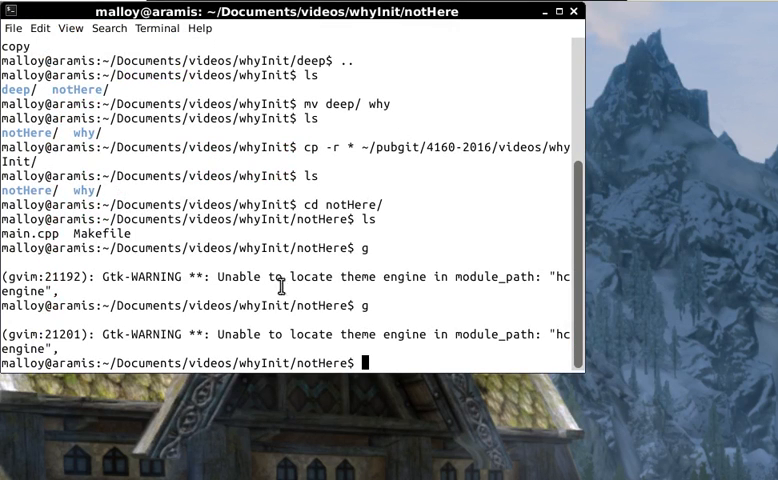
Go up from notHere to the parent whyInit folder with the '..' alias
{"action": "type", "text": ".."}
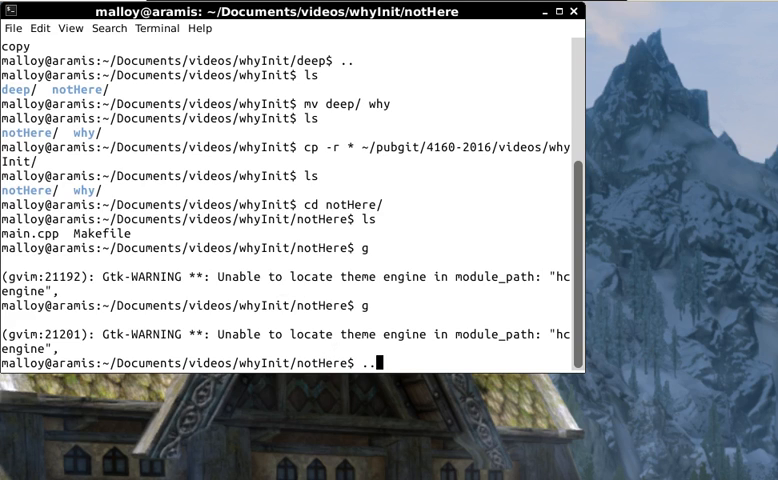
{"action": "key", "text": "Return"}
{"action": "type", "text": "cd"}
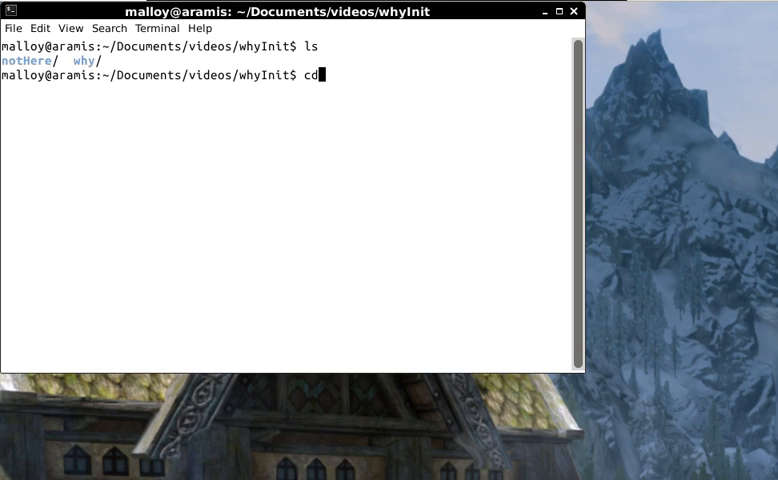
{"action": "key", "text": "Return"}
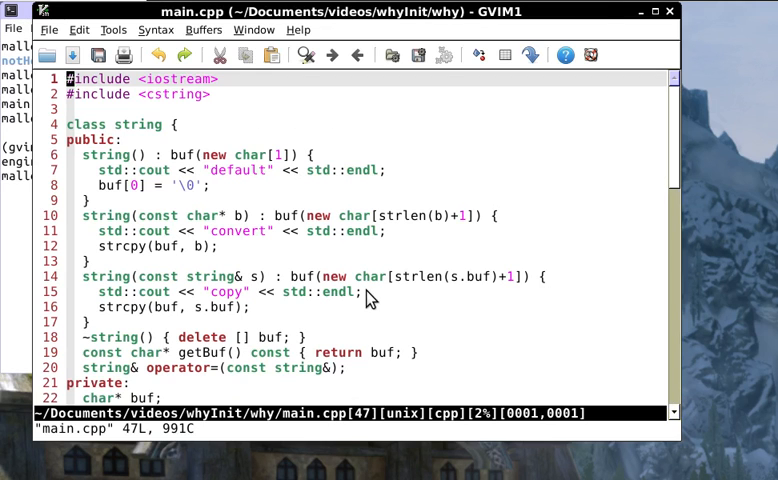
{"action": "mouse_move", "coordinate": [175, 115]}
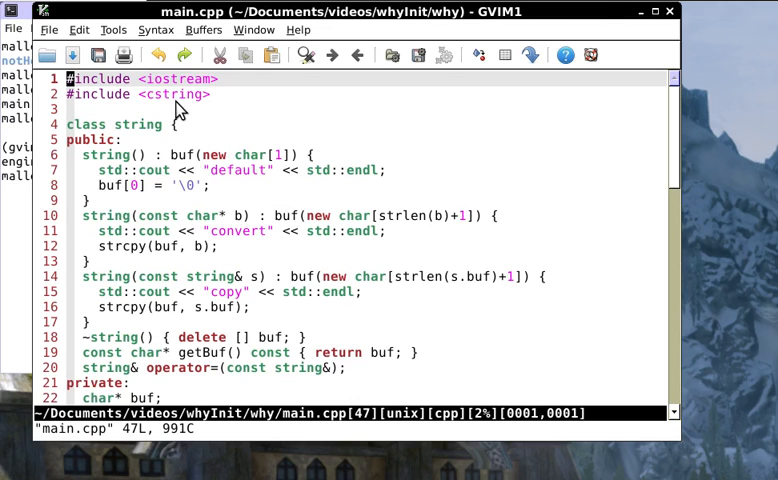
{"action": "mouse_move", "coordinate": [138, 280]}
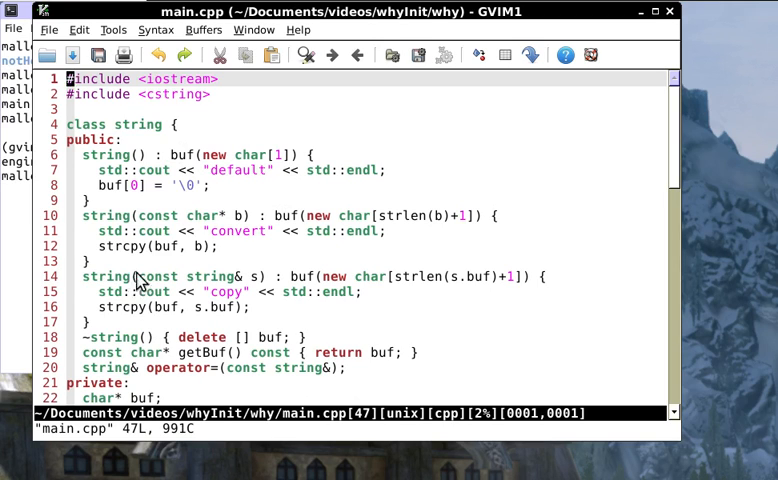
{"action": "mouse_move", "coordinate": [207, 282]}
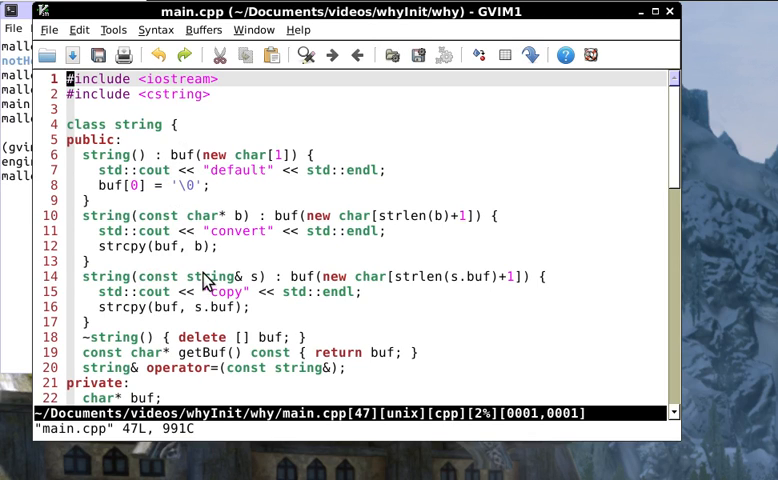
{"action": "mouse_move", "coordinate": [180, 178]}
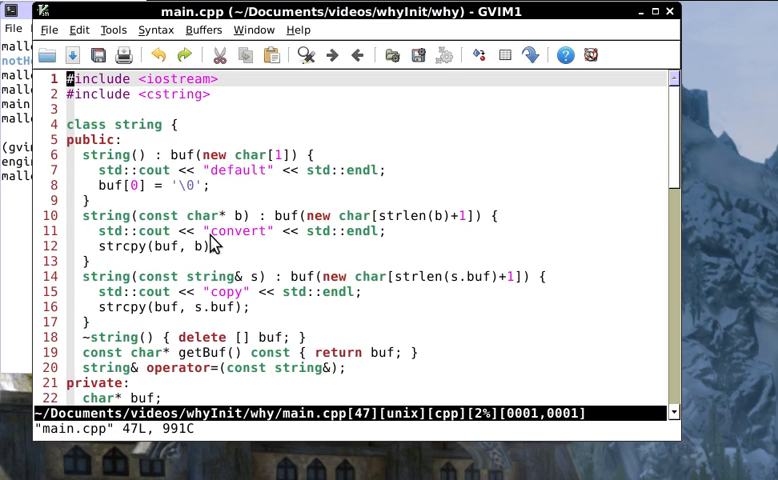
{"action": "scroll", "scroll_direction": "down", "scroll_amount": 3}
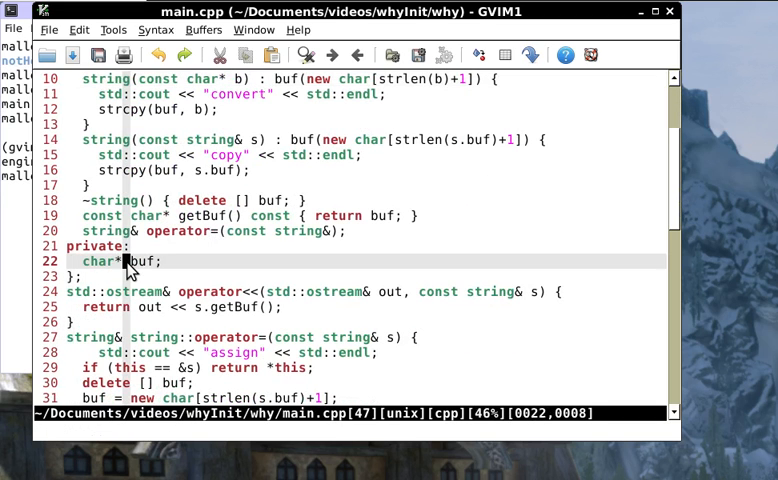
{"action": "scroll", "scroll_direction": "up", "scroll_amount": 3}
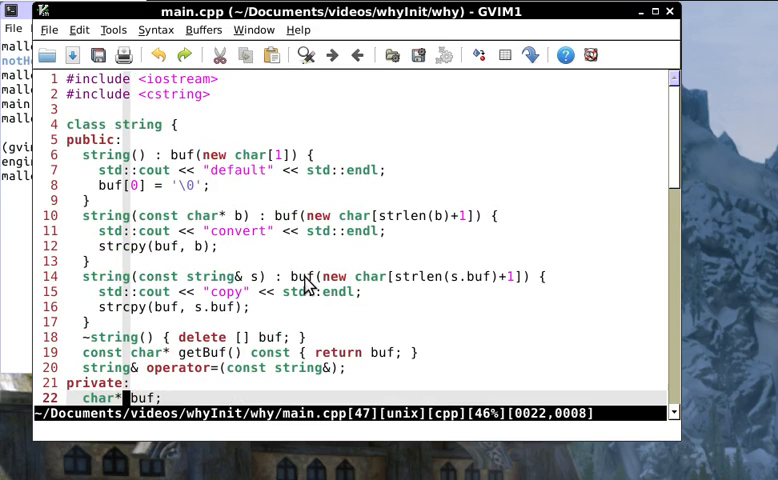
{"action": "scroll", "scroll_direction": "down", "scroll_amount": 3}
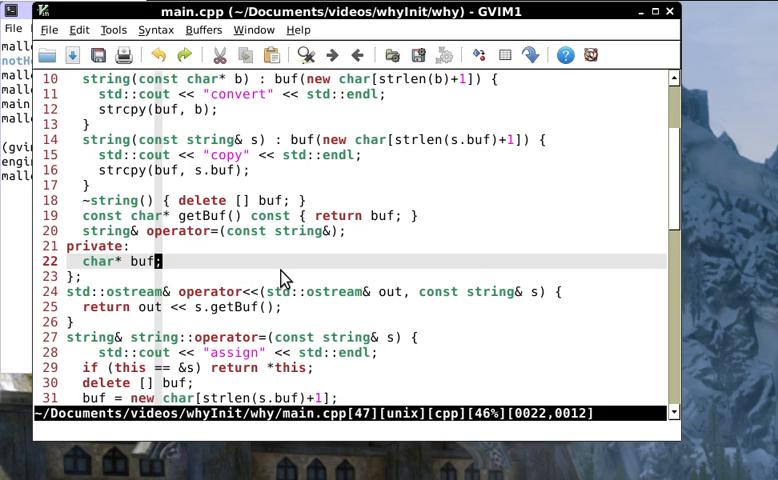
{"action": "scroll", "scroll_direction": "up", "scroll_amount": 3}
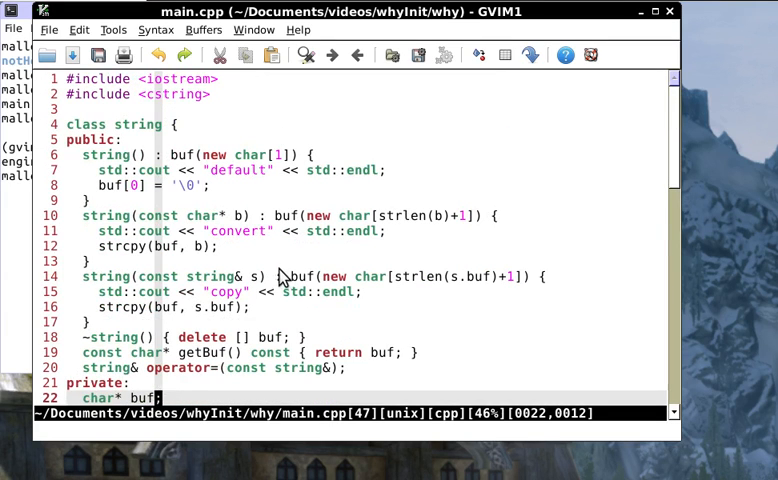
{"action": "mouse_move", "coordinate": [185, 277]}
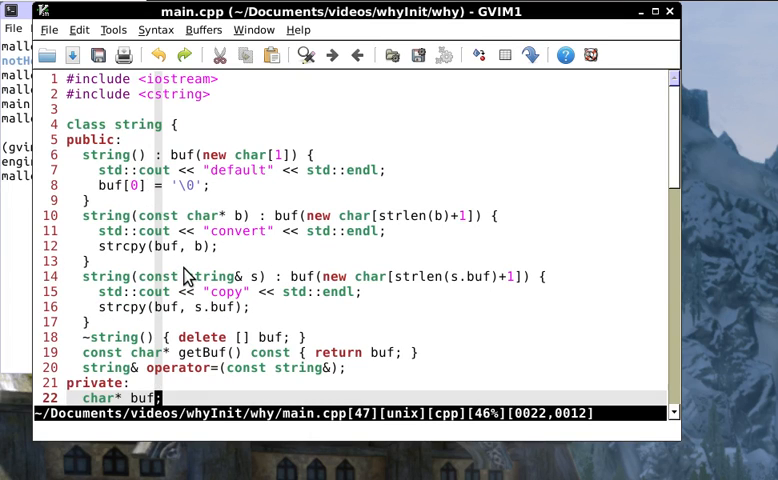
{"action": "mouse_move", "coordinate": [162, 215]}
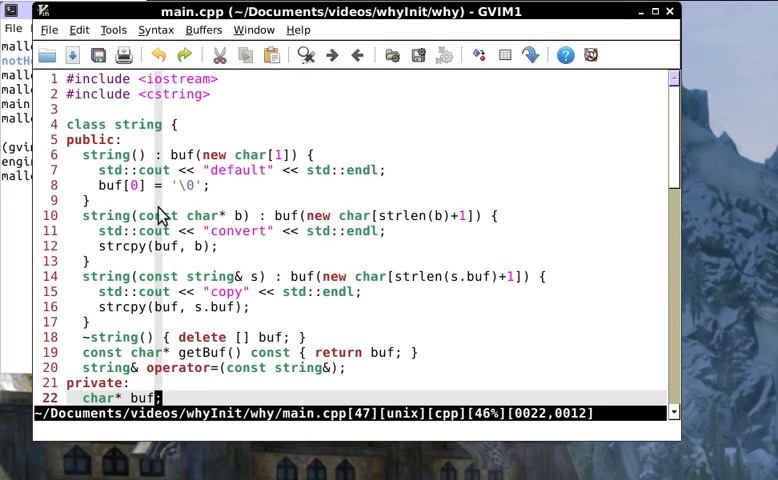
{"action": "mouse_move", "coordinate": [113, 180]}
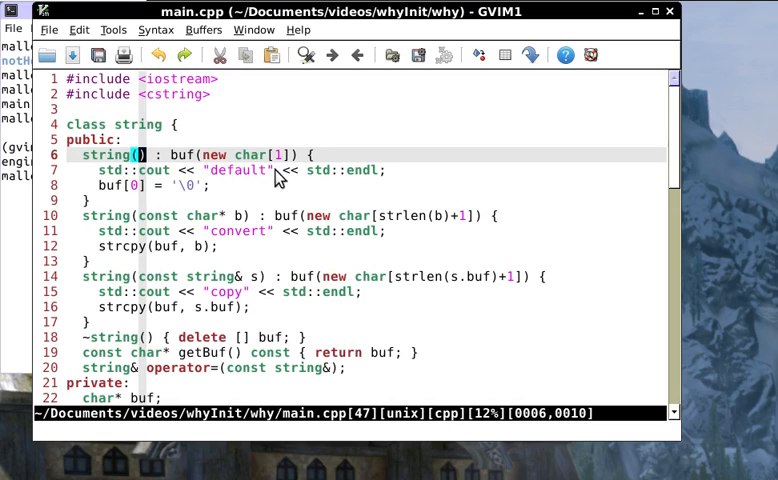
{"action": "mouse_move", "coordinate": [222, 175]}
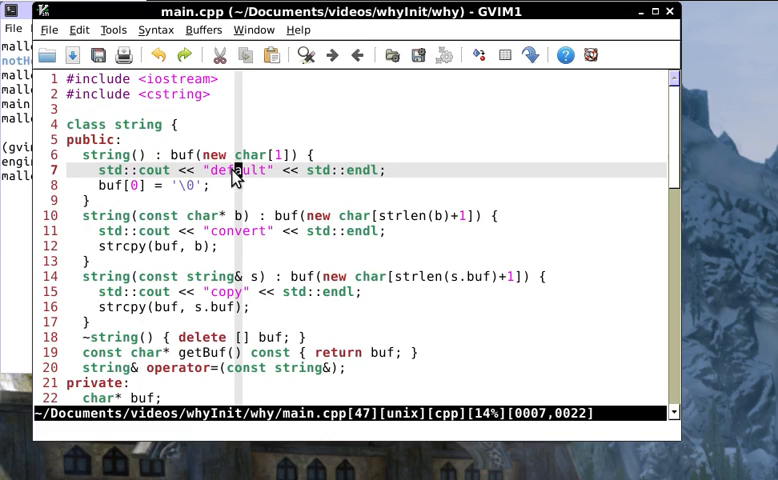
{"action": "mouse_move", "coordinate": [118, 270]}
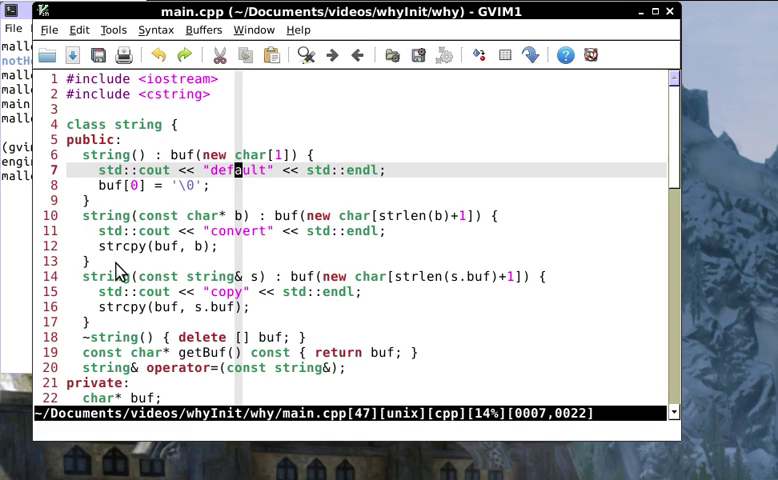
{"action": "mouse_move", "coordinate": [205, 240]}
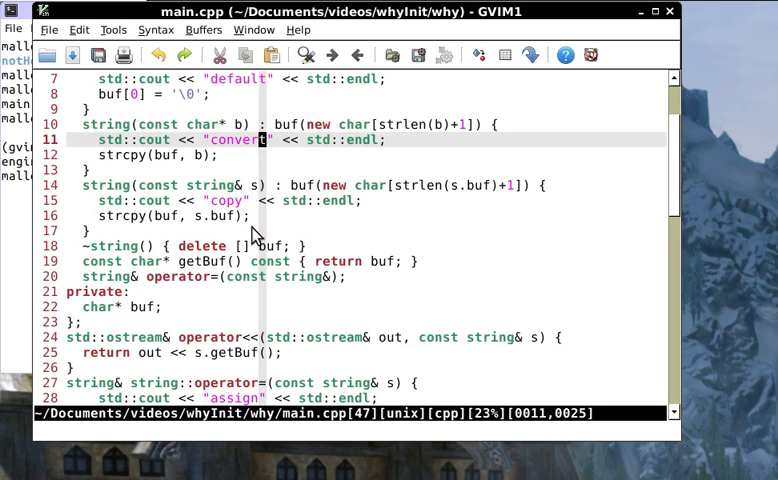
{"action": "scroll", "scroll_direction": "down", "scroll_amount": 3}
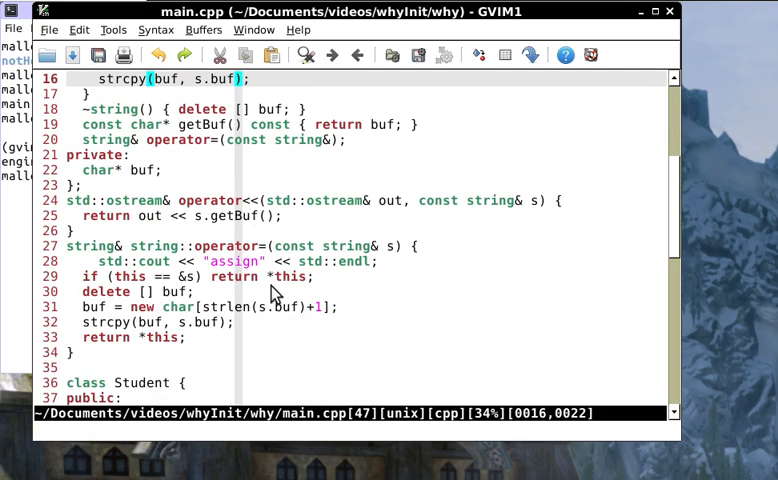
{"action": "scroll", "scroll_direction": "up", "scroll_amount": 3}
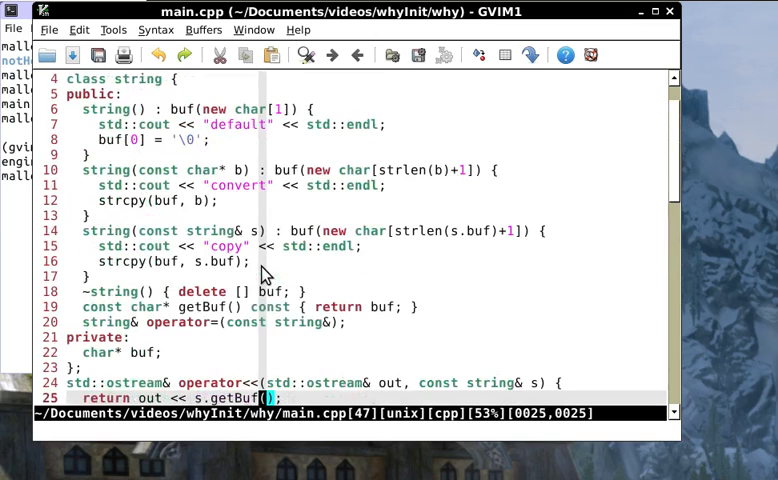
{"action": "mouse_move", "coordinate": [248, 298]}
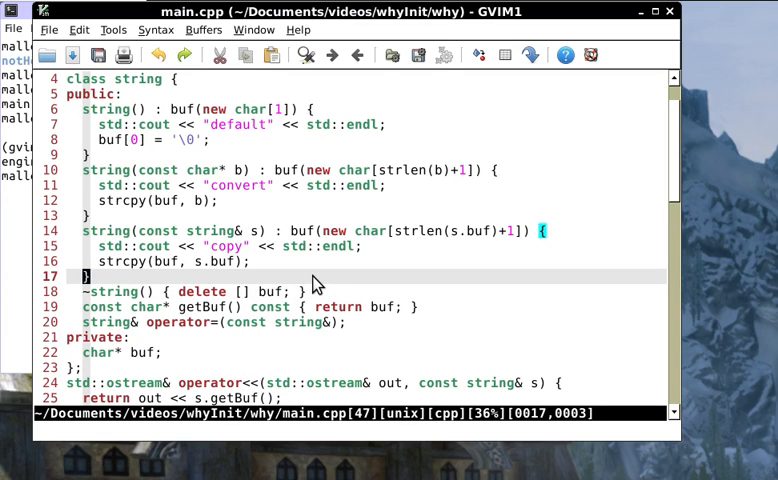
{"action": "scroll", "scroll_direction": "down", "scroll_amount": 3}
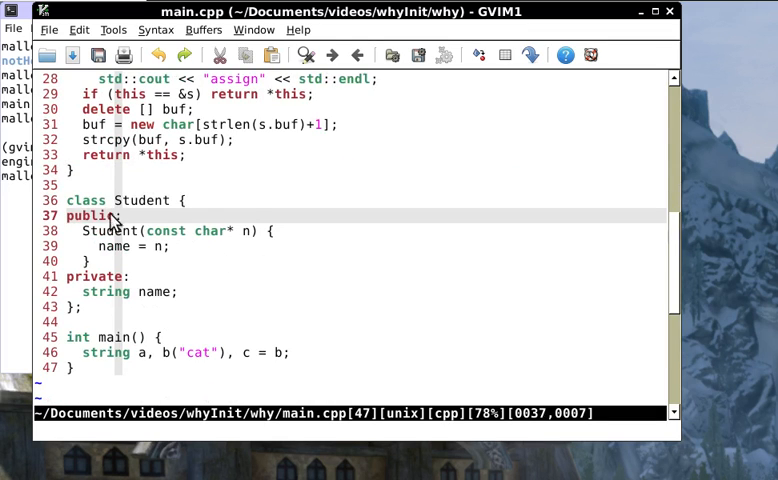
{"action": "mouse_move", "coordinate": [147, 213]}
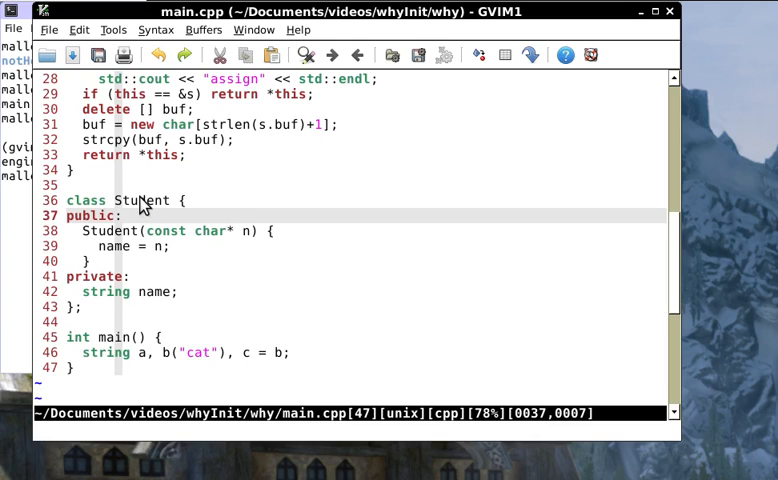
{"action": "mouse_move", "coordinate": [250, 242]}
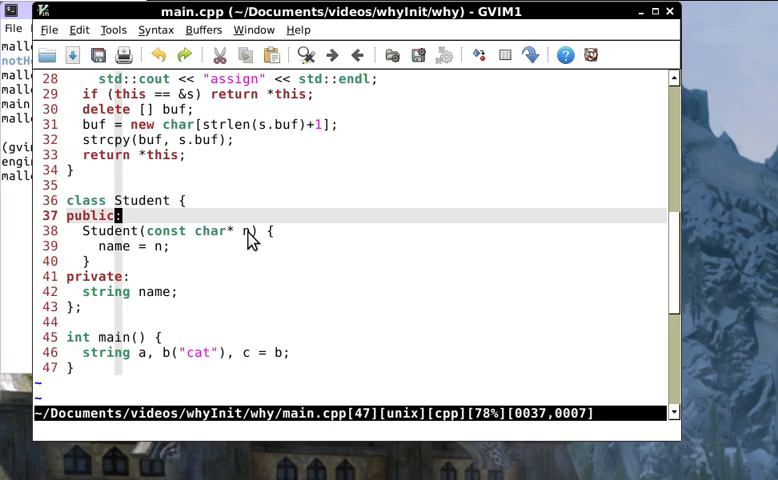
{"action": "mouse_move", "coordinate": [218, 268]}
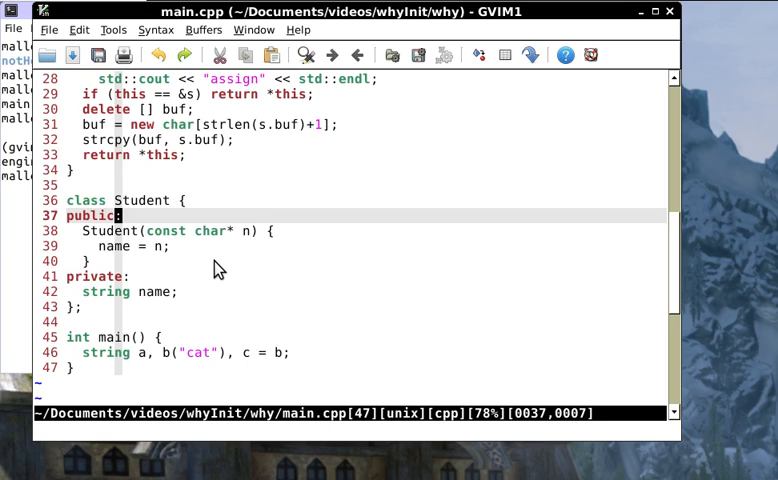
{"action": "scroll", "scroll_direction": "down", "scroll_amount": 3}
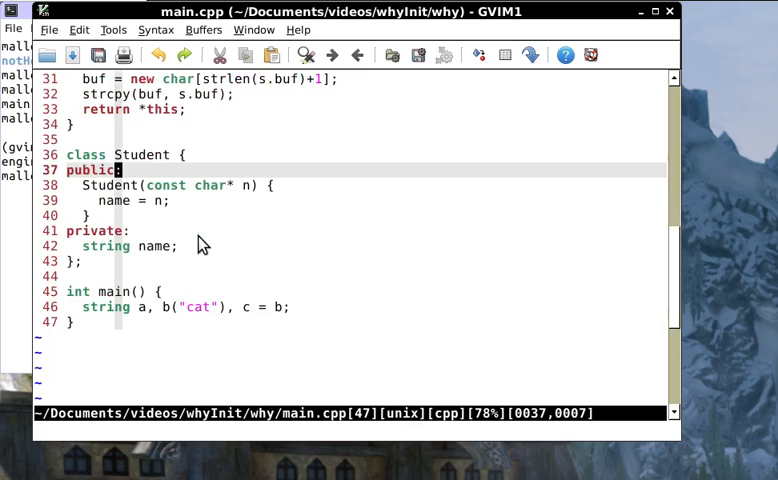
{"action": "scroll", "scroll_direction": "down", "scroll_amount": 3}
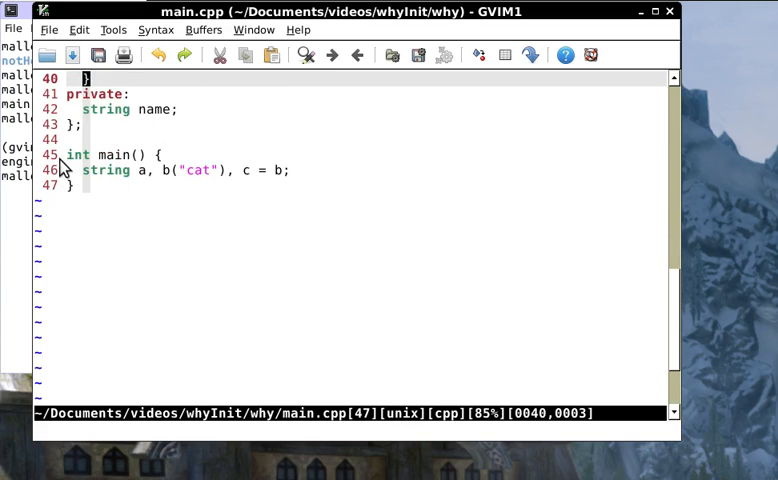
{"action": "mouse_move", "coordinate": [183, 202]}
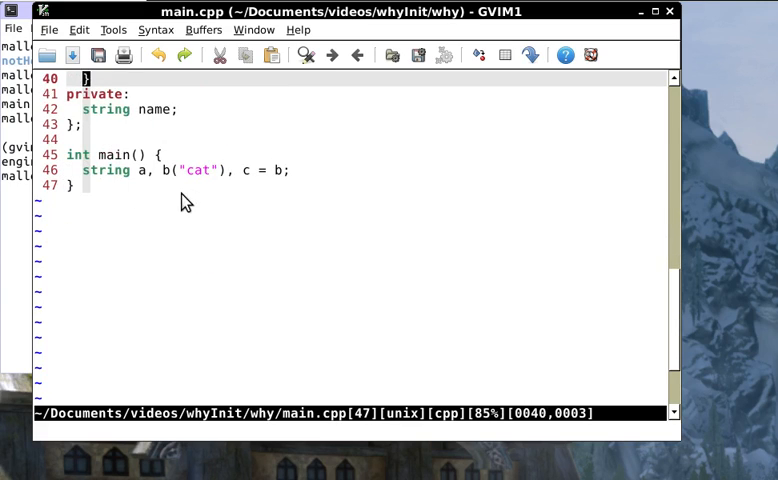
{"action": "mouse_move", "coordinate": [150, 175]}
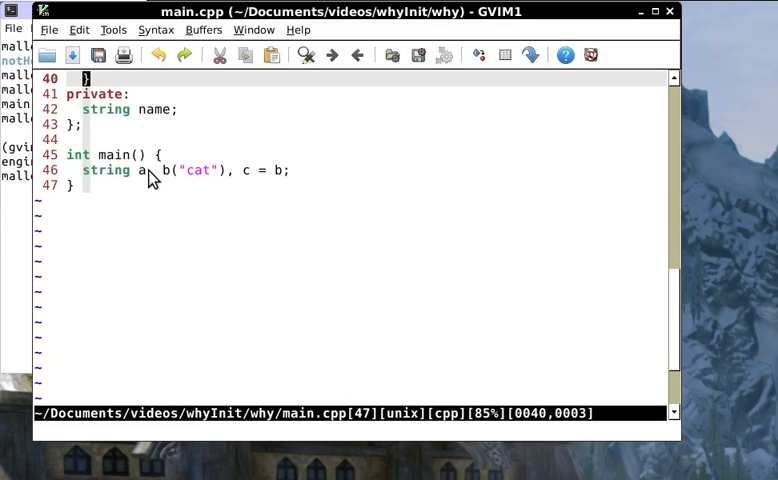
{"action": "mouse_move", "coordinate": [188, 177]}
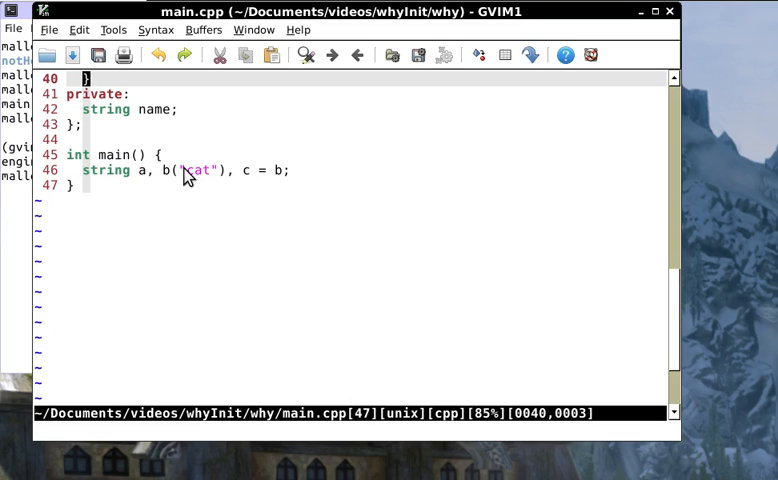
{"action": "mouse_move", "coordinate": [255, 170]}
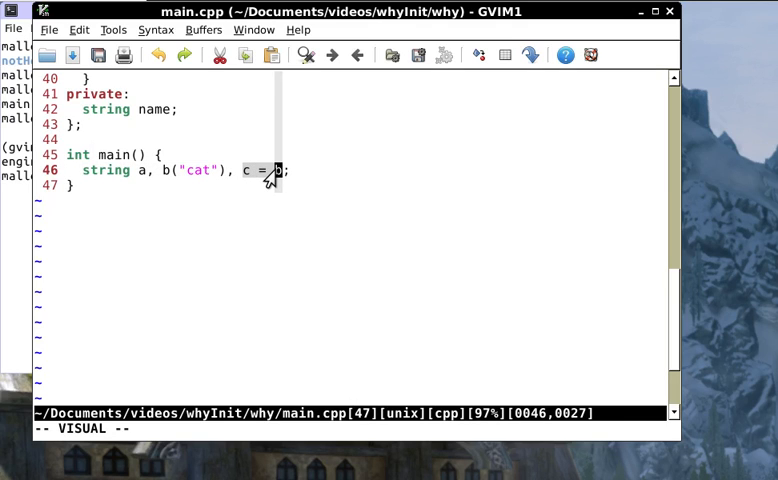
{"action": "key", "text": "Escape"}
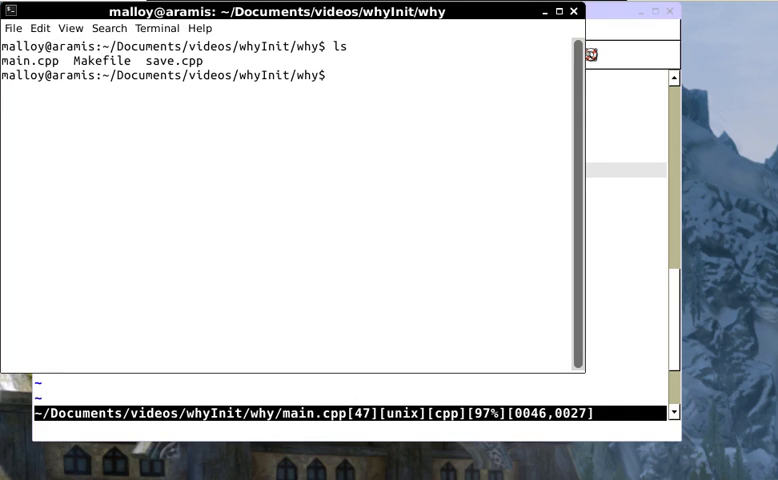
Delete save.cpp from the folder with rm
{"action": "type", "text": "rm s"}
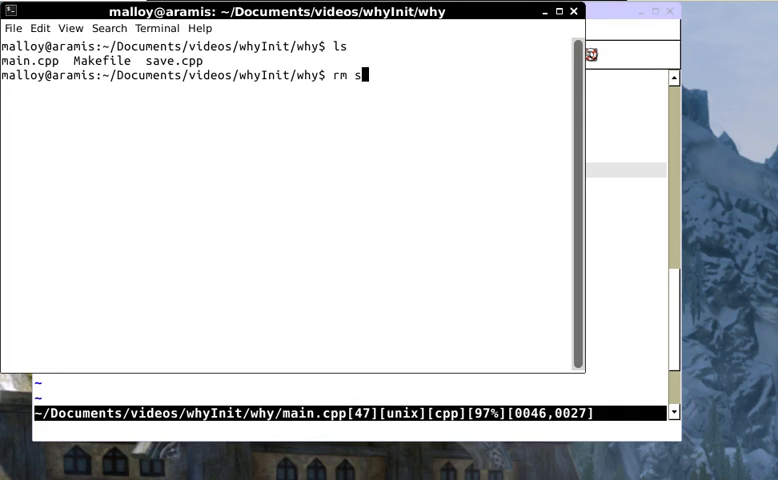
{"action": "key", "text": "Return"}
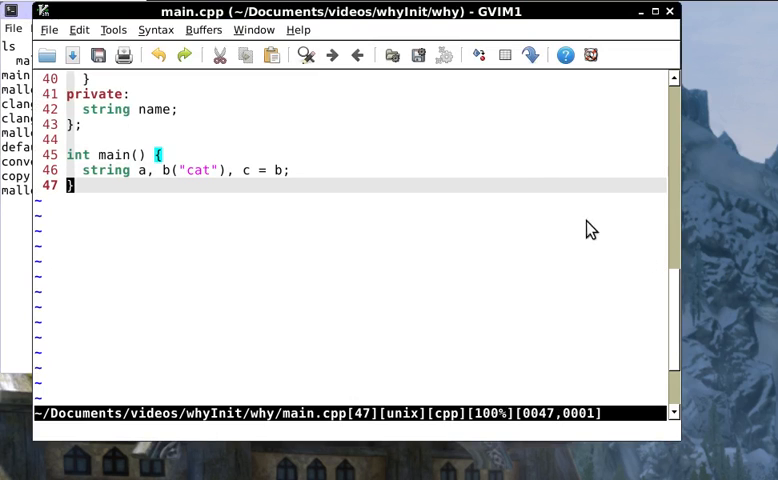
{"action": "mouse_move", "coordinate": [240, 20]}
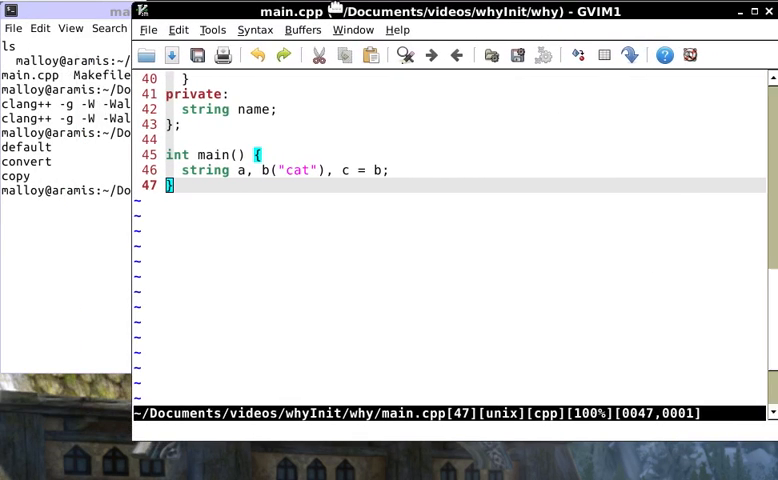
Change 'c = b' to 'c(b)' on line 46, then test-type 'int i(99)'
{"action": "left_click", "coordinate": [237, 170]}
{"action": "type", "text": "(b)"}
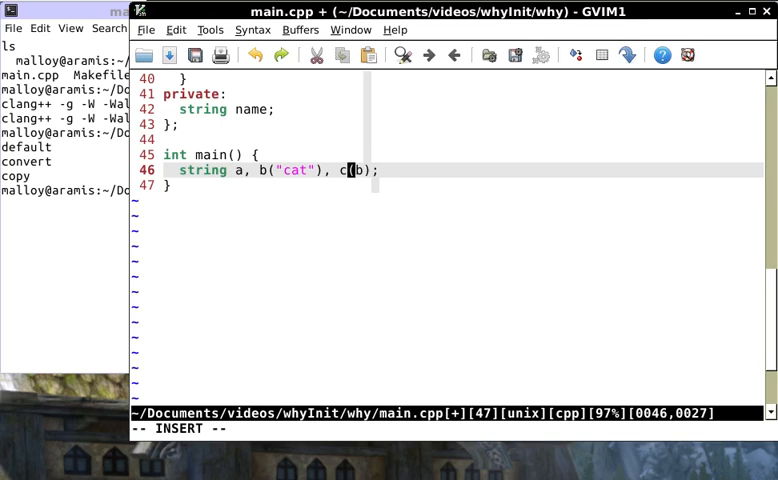
{"action": "key", "text": "Escape"}
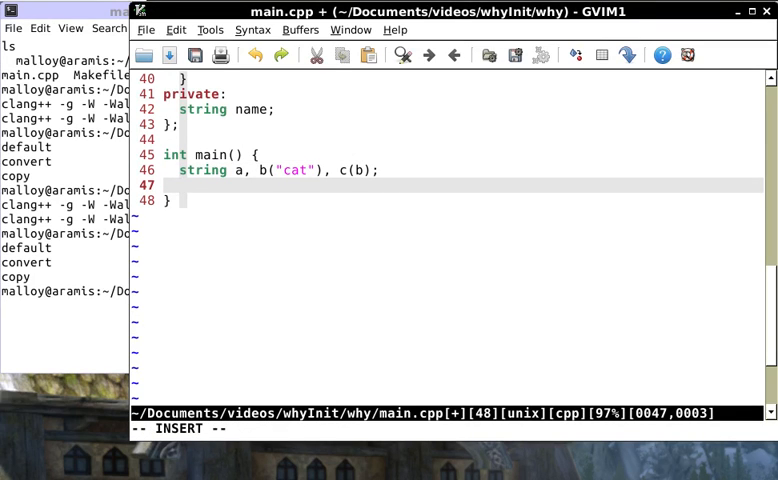
{"action": "type", "text": "int i"}
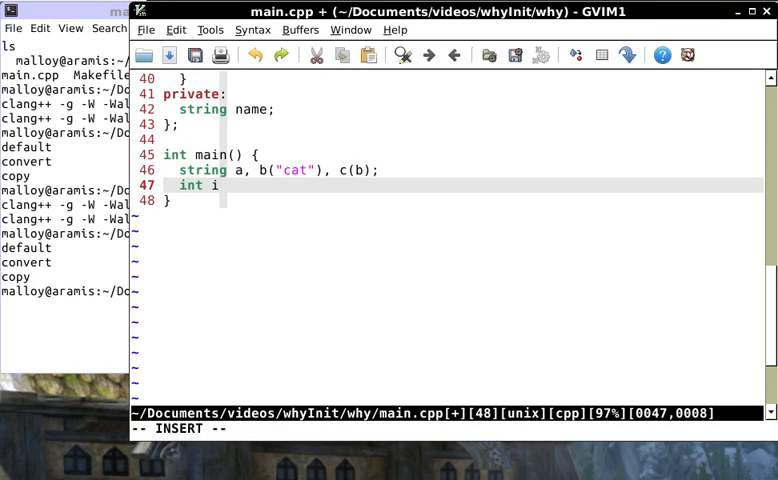
{"action": "type", "text": "(99)"}
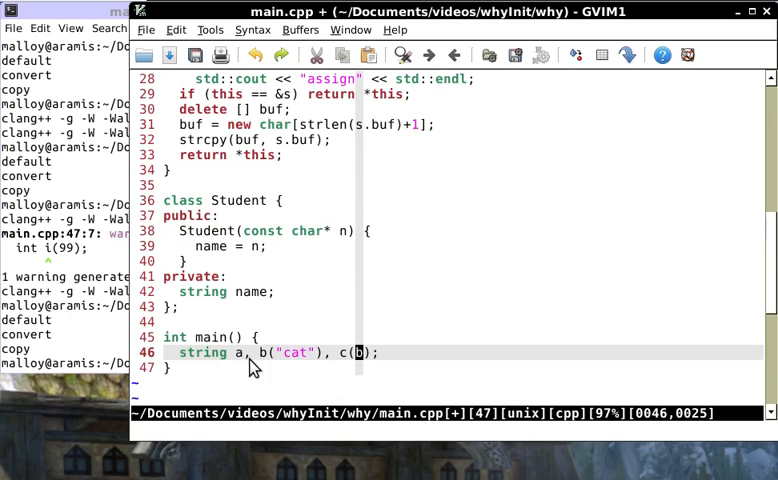
{"action": "mouse_move", "coordinate": [230, 240]}
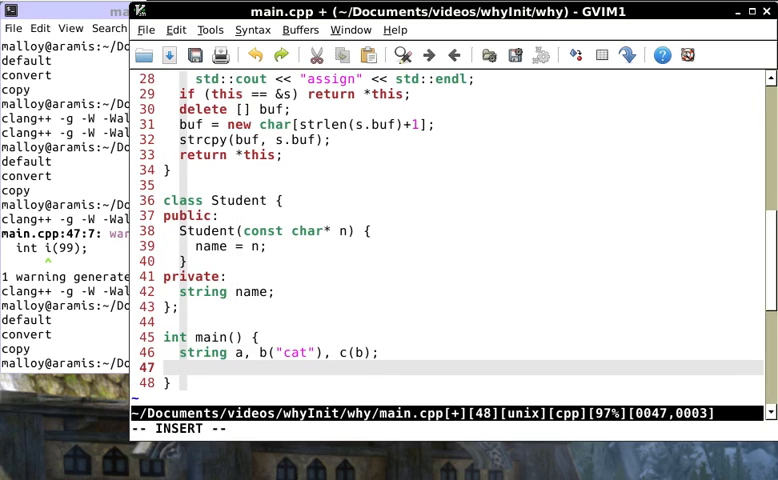
Type the declaration Student peter("Starlord") into main
{"action": "type", "text": "Student"}
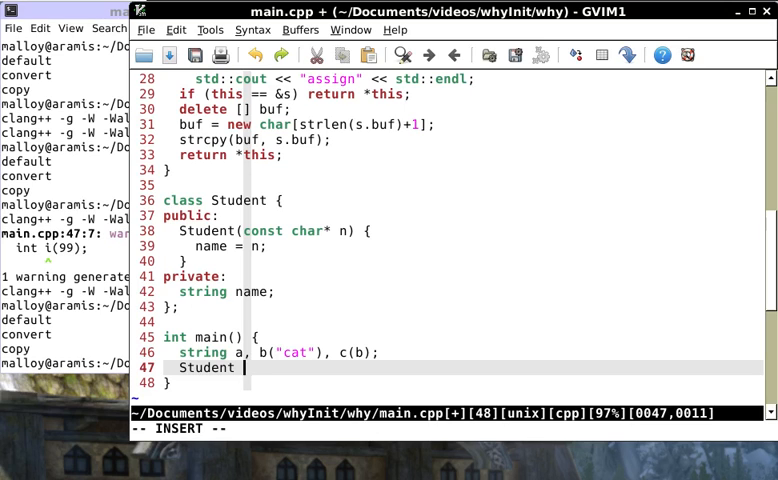
{"action": "type", "text": "peter(\"S"}
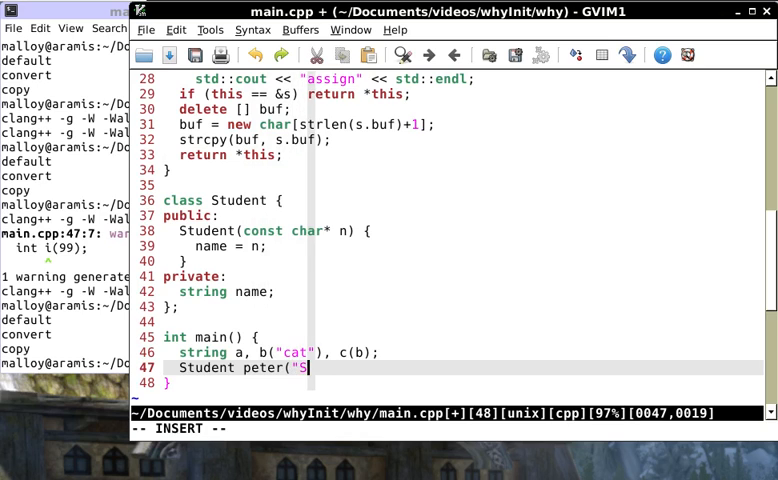
{"action": "type", "text": "tarlord\");"}
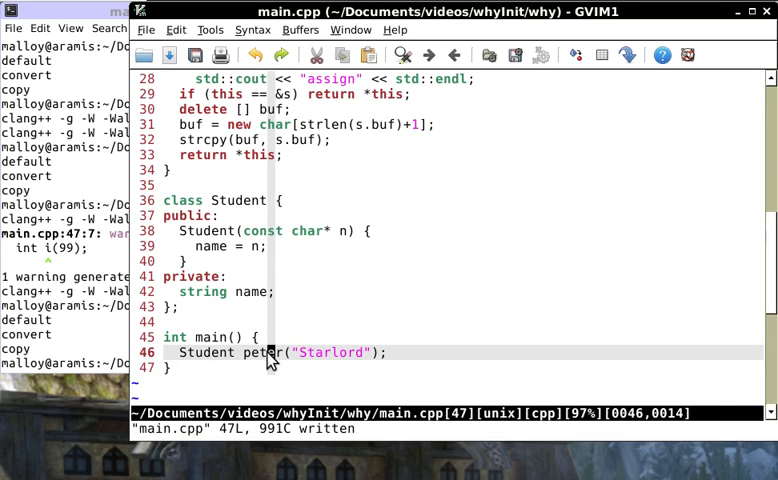
{"action": "mouse_move", "coordinate": [238, 213]}
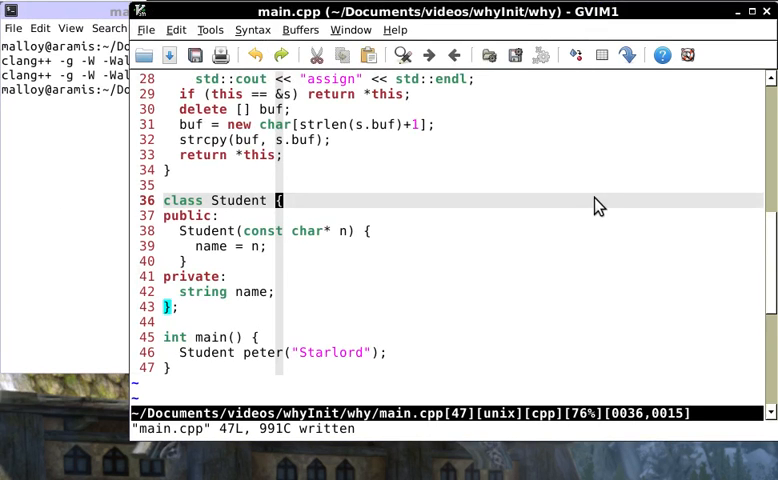
{"action": "mouse_move", "coordinate": [293, 354]}
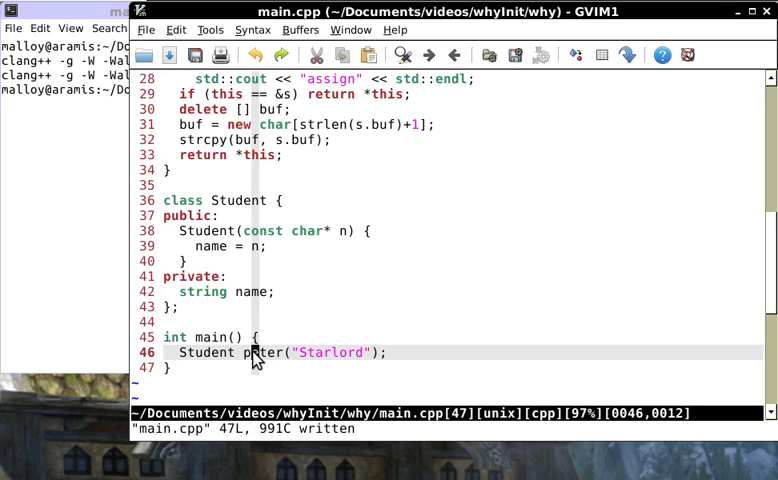
{"action": "mouse_move", "coordinate": [350, 362]}
{"action": "type", "text": "r"}
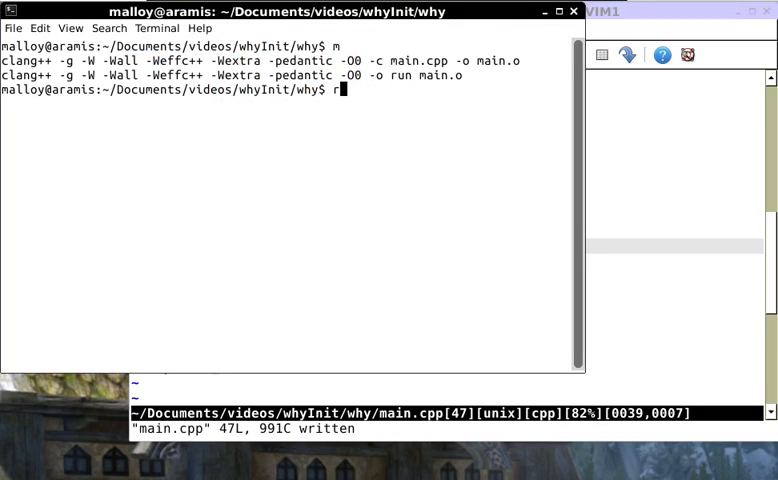
Run the rebuilt Student program, printing default, convert and assign
{"action": "key", "text": "Return"}
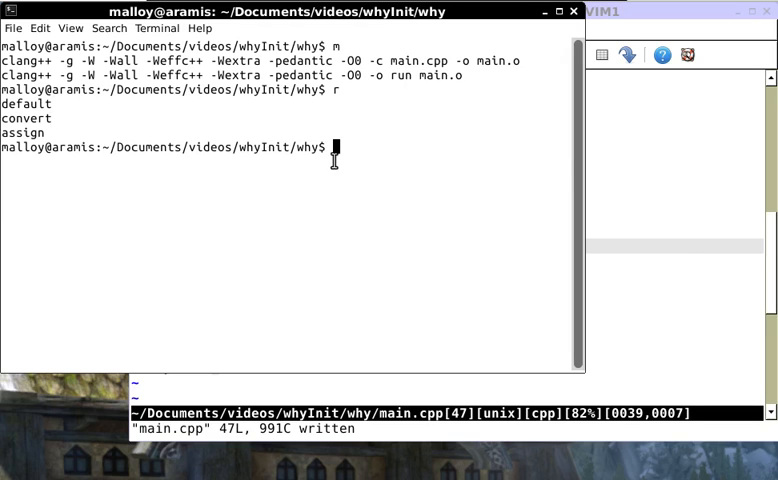
{"action": "mouse_move", "coordinate": [65, 120]}
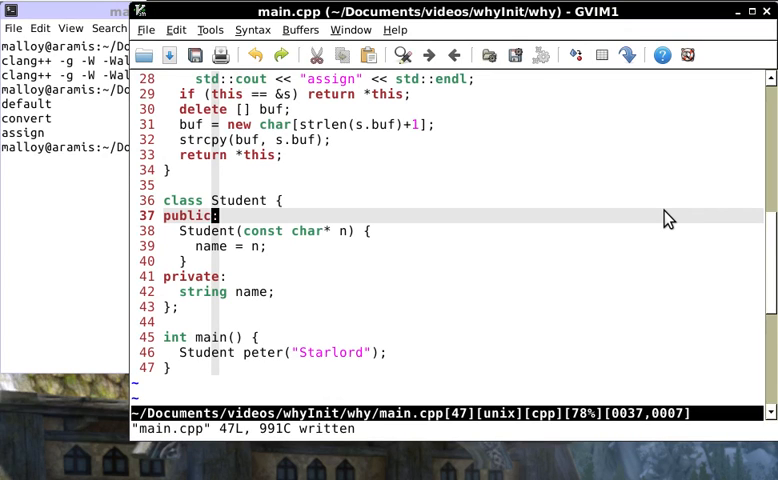
{"action": "mouse_move", "coordinate": [183, 241]}
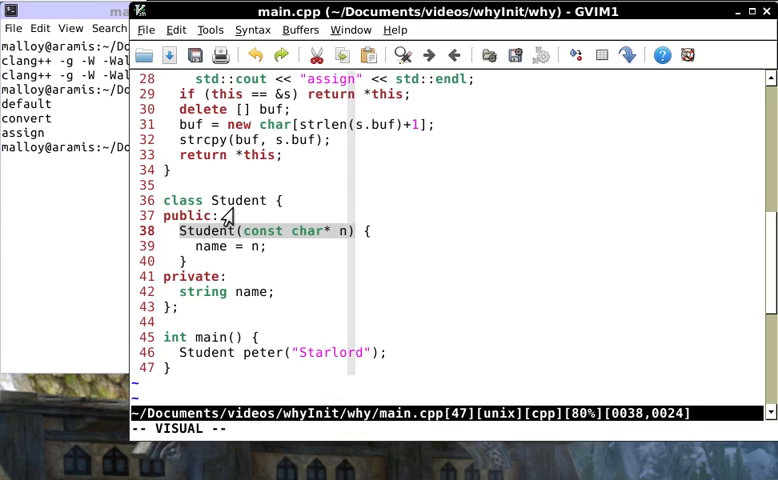
{"action": "mouse_move", "coordinate": [283, 231]}
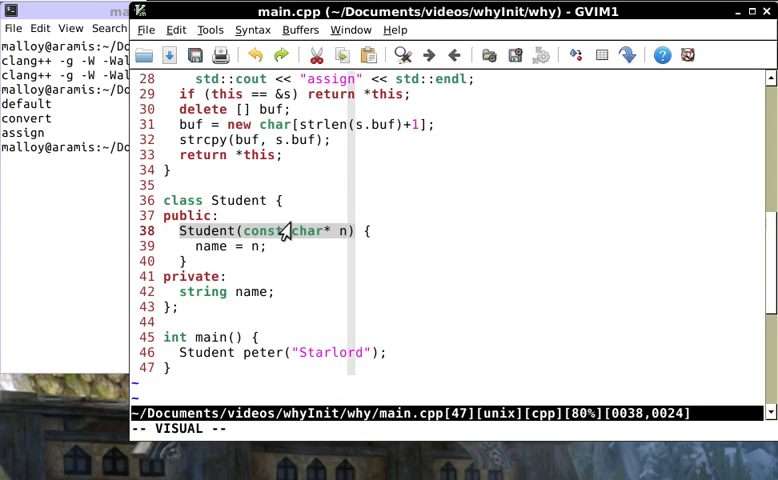
{"action": "mouse_move", "coordinate": [333, 241]}
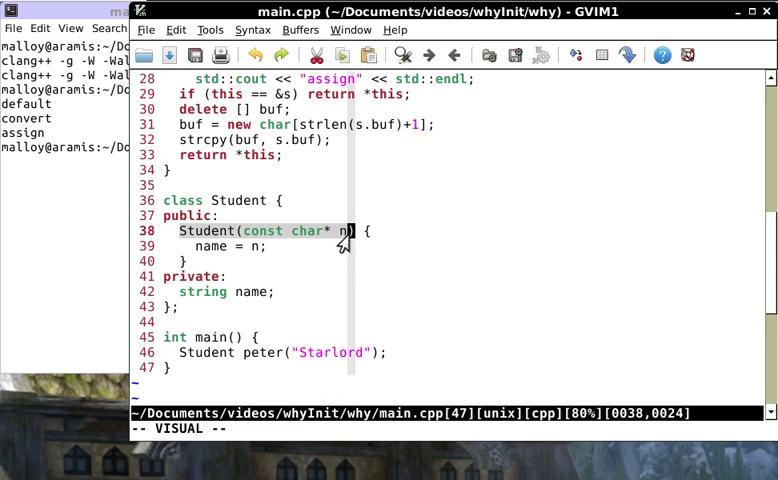
{"action": "mouse_move", "coordinate": [357, 243]}
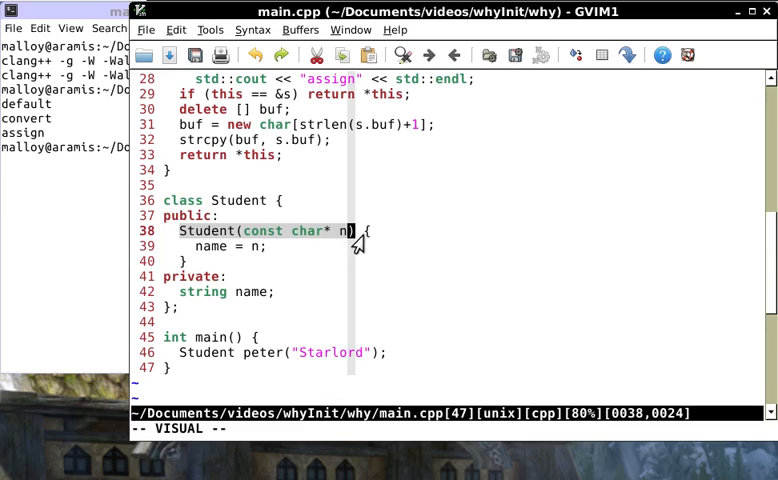
{"action": "mouse_move", "coordinate": [350, 245]}
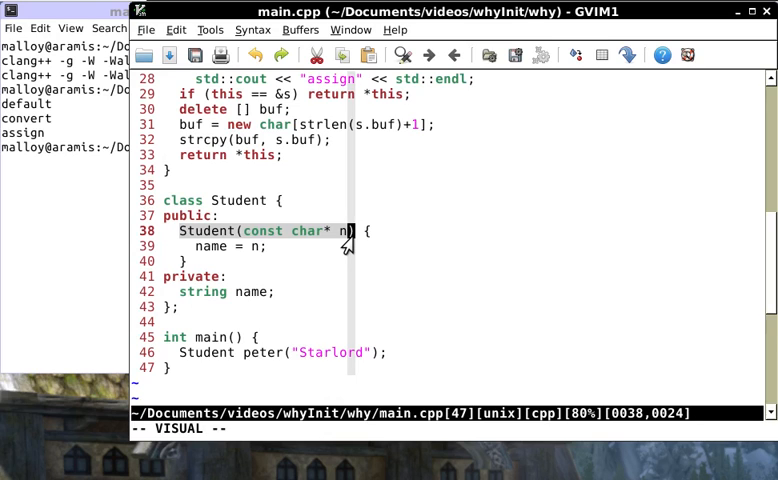
{"action": "mouse_move", "coordinate": [160, 300]}
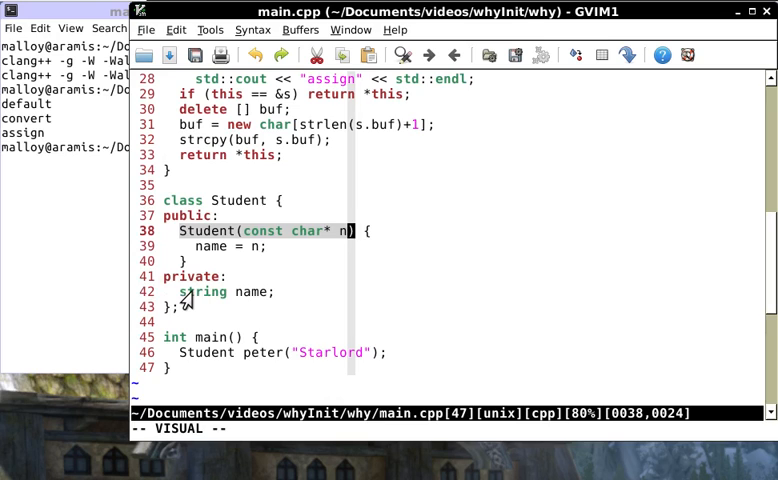
{"action": "mouse_move", "coordinate": [263, 305]}
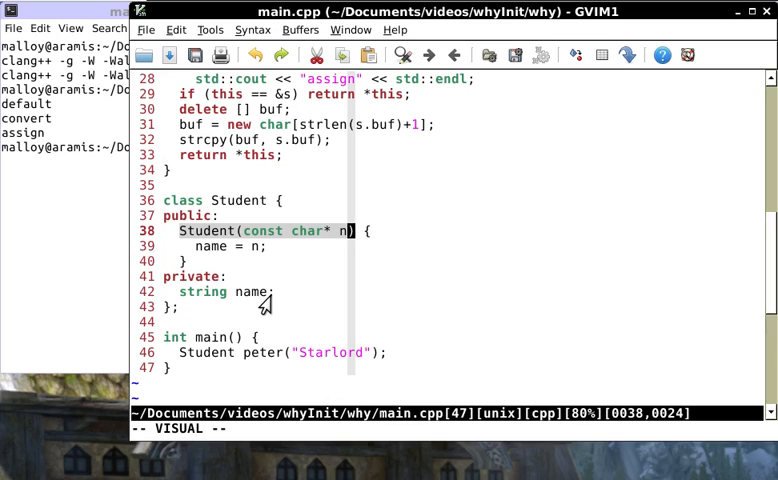
{"action": "mouse_move", "coordinate": [212, 307]}
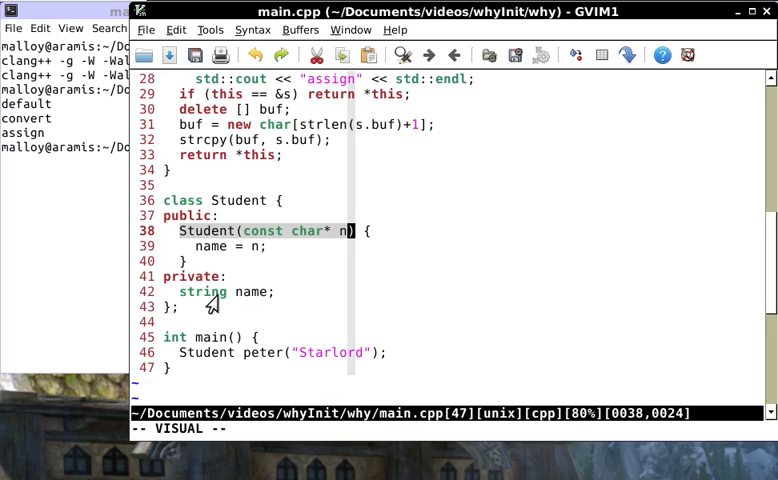
{"action": "mouse_move", "coordinate": [240, 302]}
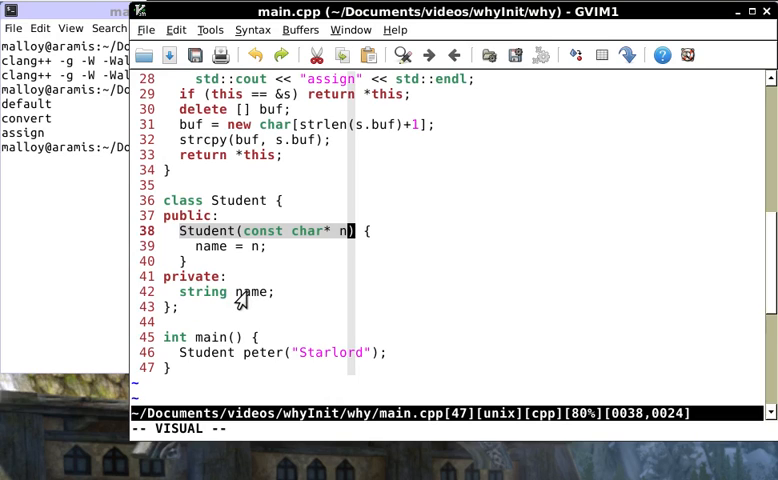
{"action": "mouse_move", "coordinate": [352, 232]}
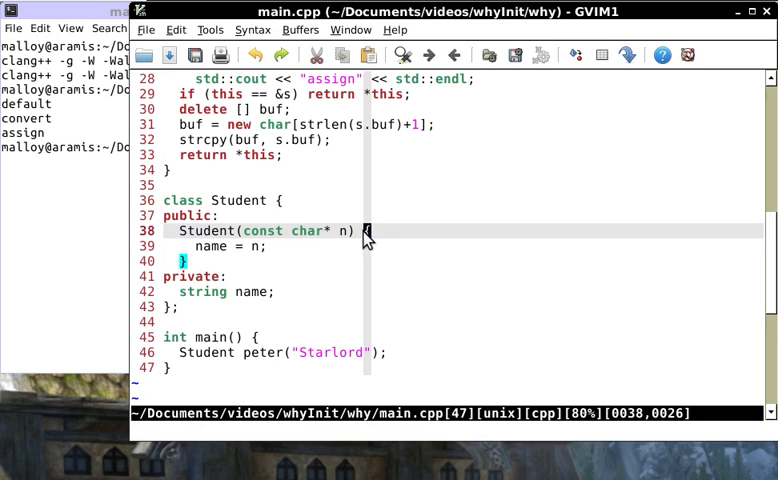
{"action": "mouse_move", "coordinate": [173, 267]}
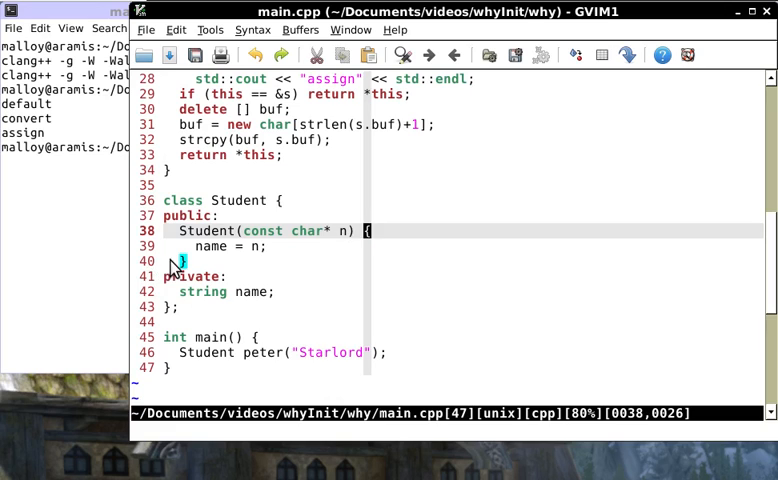
{"action": "mouse_move", "coordinate": [349, 237]}
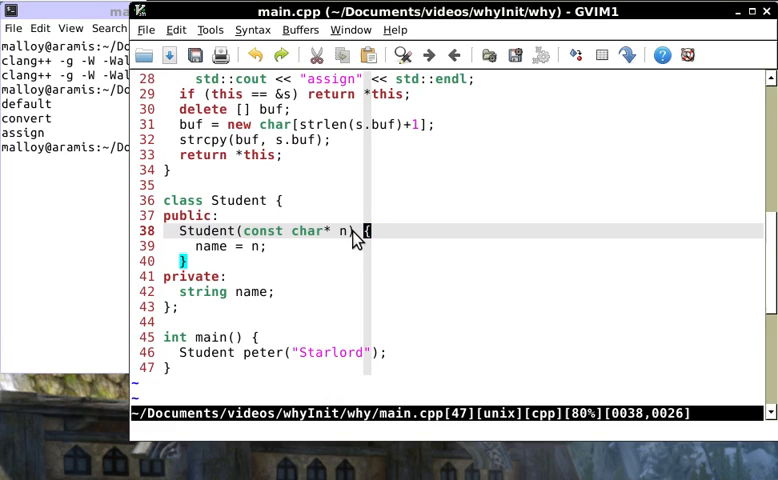
{"action": "mouse_move", "coordinate": [341, 248]}
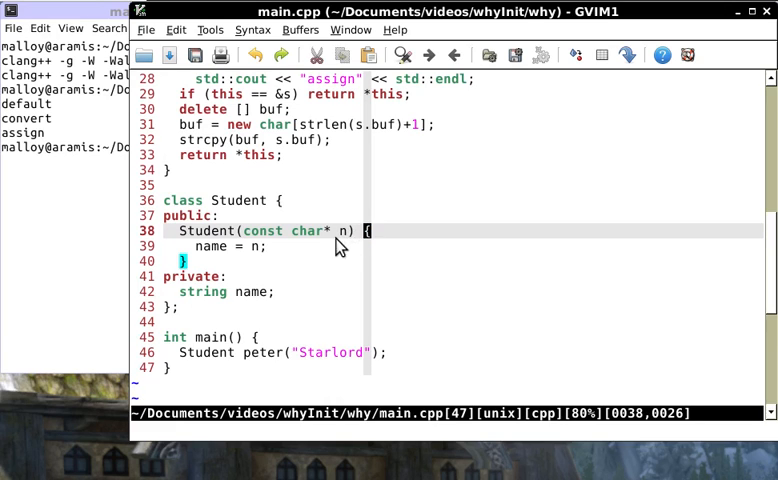
{"action": "mouse_move", "coordinate": [197, 300]}
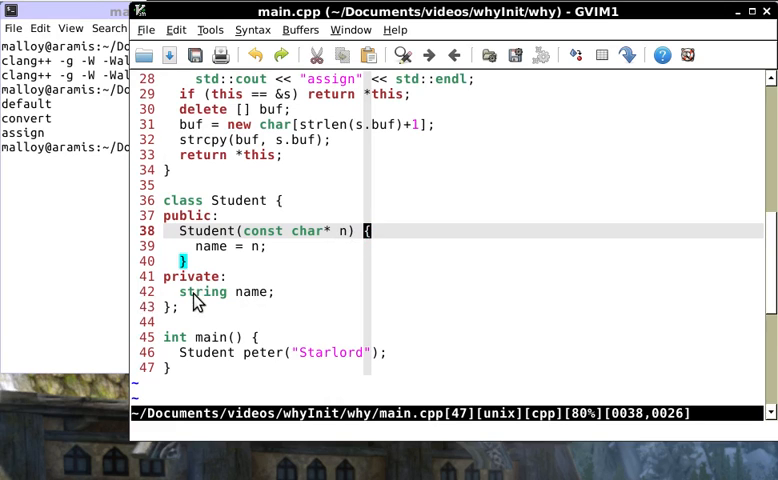
{"action": "mouse_move", "coordinate": [278, 308]}
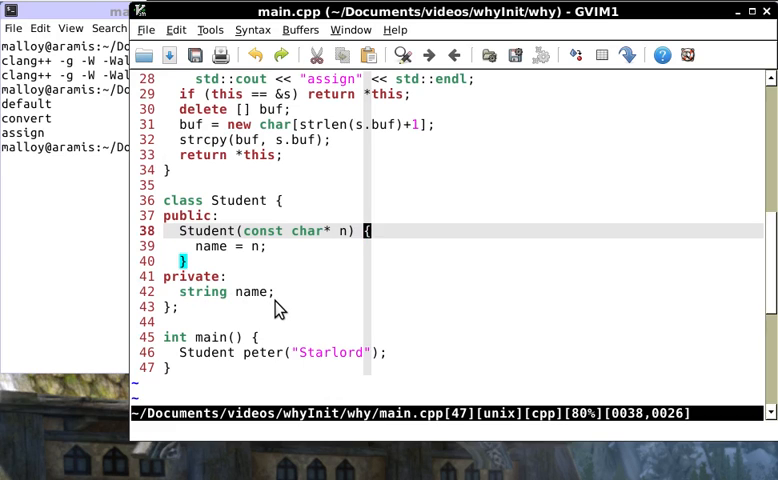
{"action": "mouse_move", "coordinate": [258, 297]}
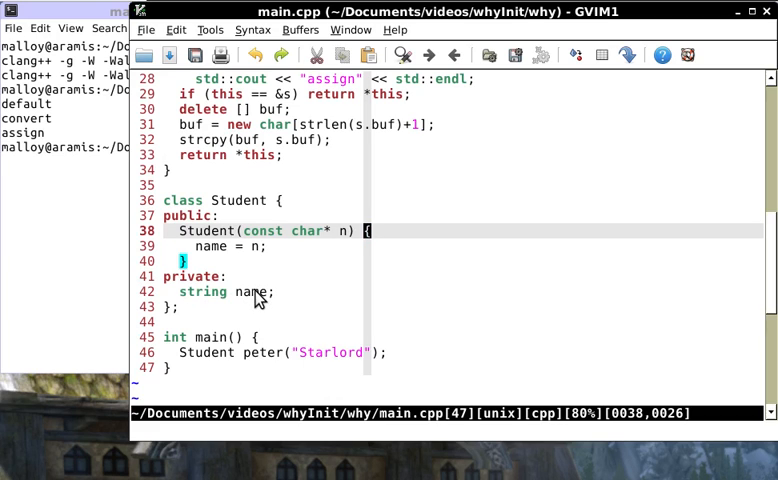
{"action": "mouse_move", "coordinate": [243, 303]}
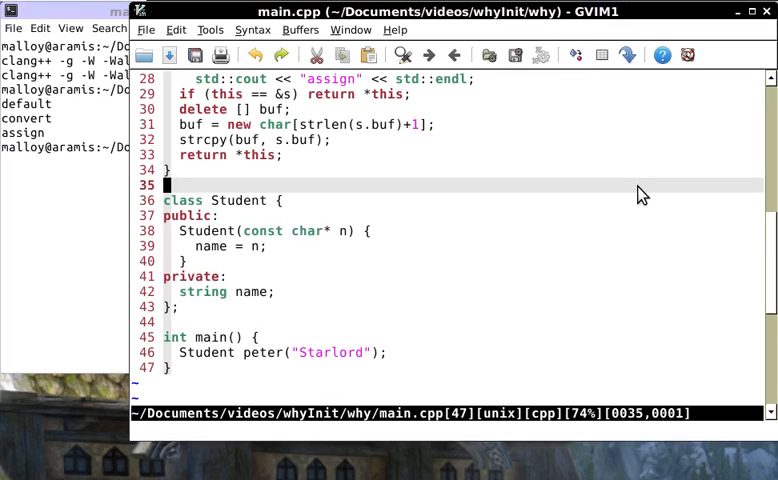
{"action": "mouse_move", "coordinate": [233, 255]}
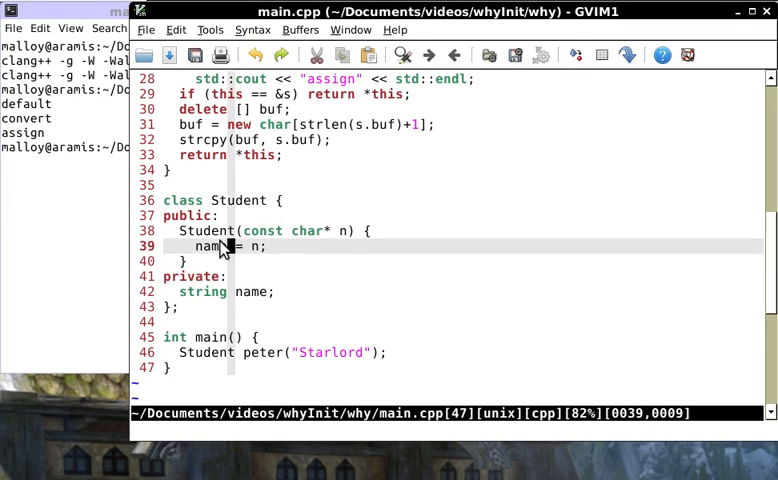
Type 'name.operator=(n);' on a new line below 'name = n'
{"action": "type", "text": "operato"}
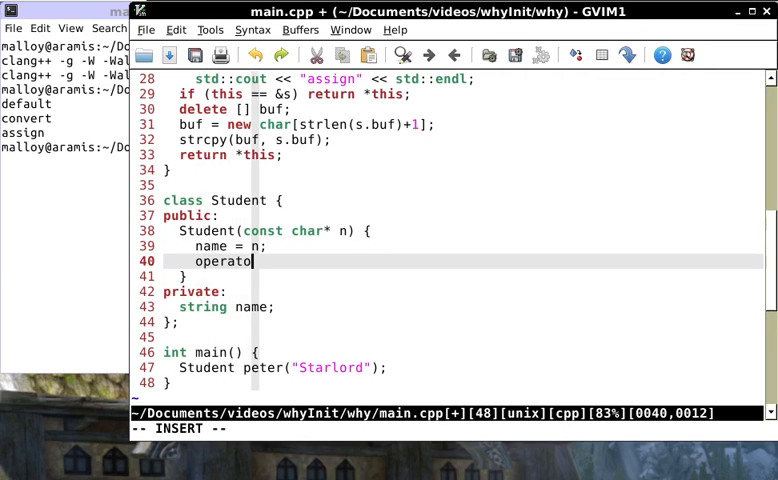
{"action": "type", "text": "r"}
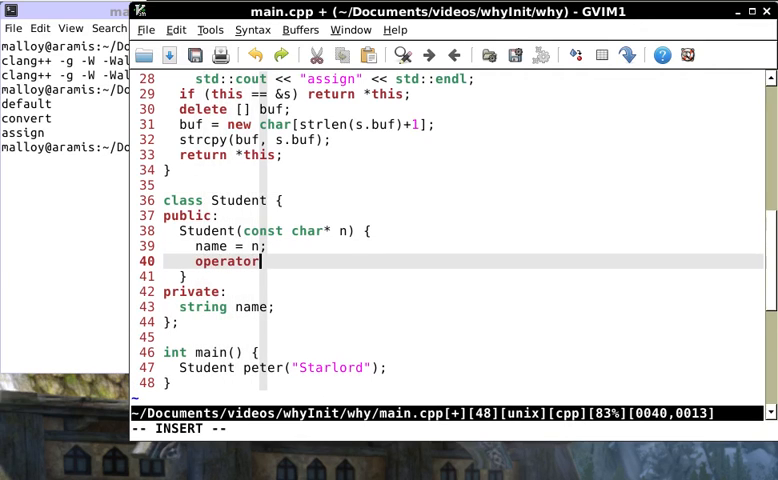
{"action": "type", "text": "=("}
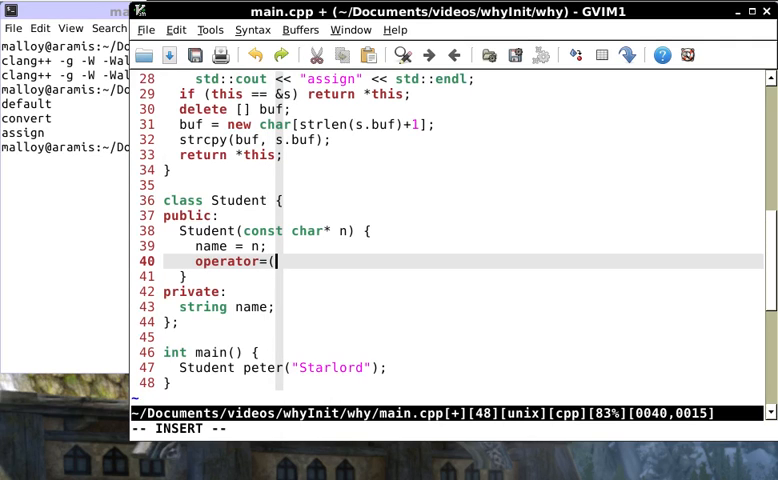
{"action": "type", "text": "n);"}
{"action": "left_click", "coordinate": [463, 246]}
{"action": "type", "text": "//"}
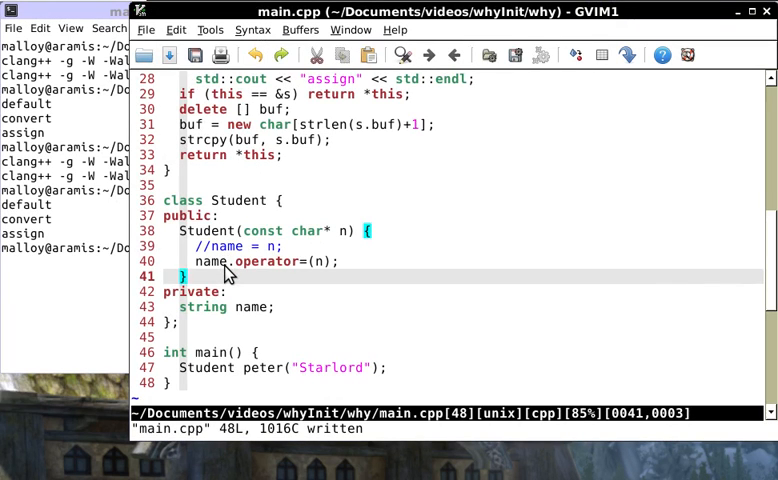
{"action": "mouse_move", "coordinate": [210, 263]}
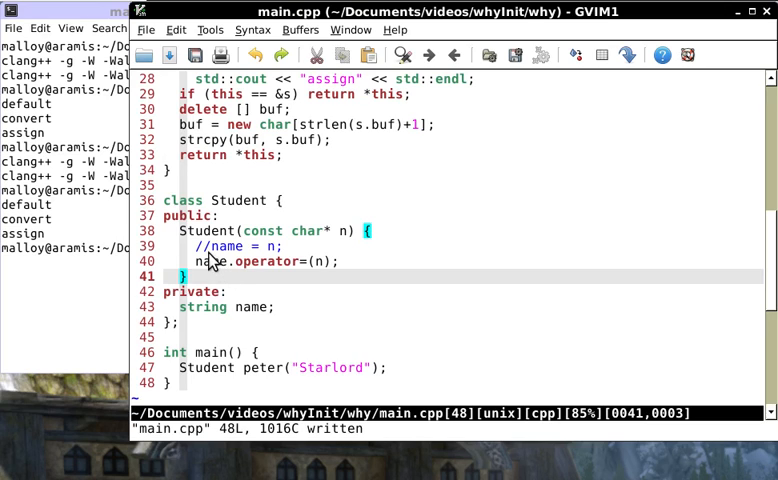
{"action": "mouse_move", "coordinate": [255, 246]}
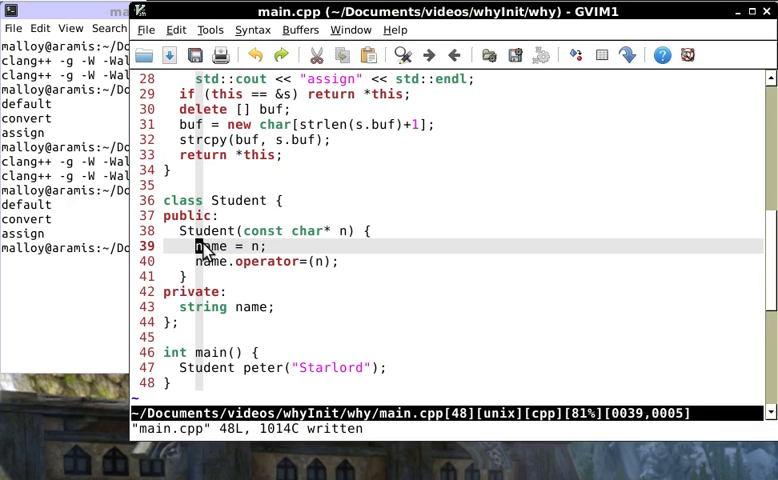
{"action": "key", "text": "v"}
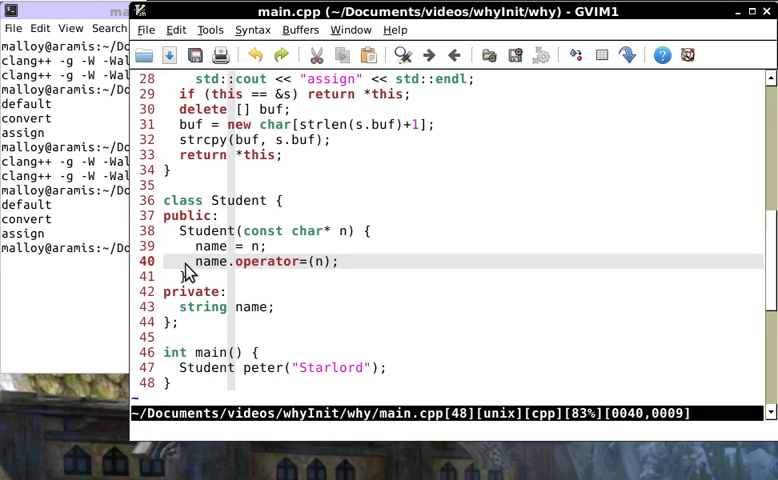
{"action": "mouse_move", "coordinate": [218, 271]}
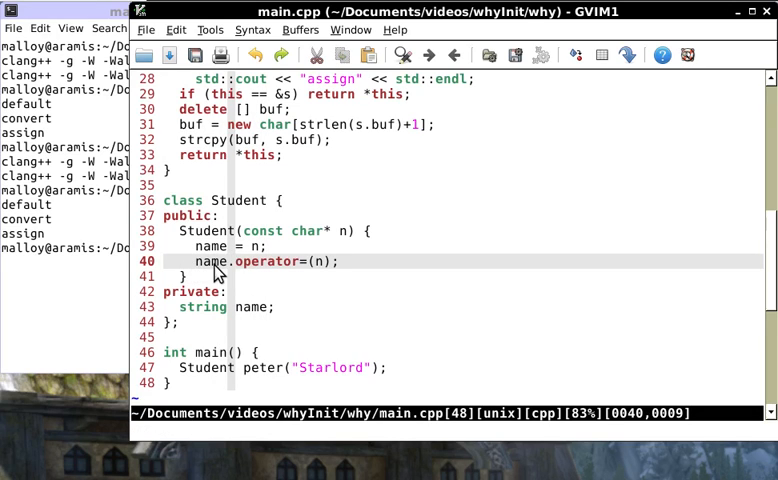
{"action": "mouse_move", "coordinate": [306, 275]}
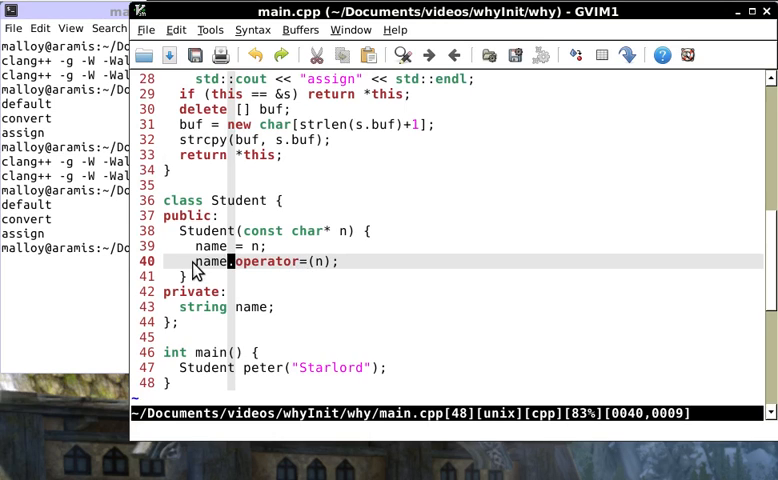
{"action": "mouse_move", "coordinate": [303, 273]}
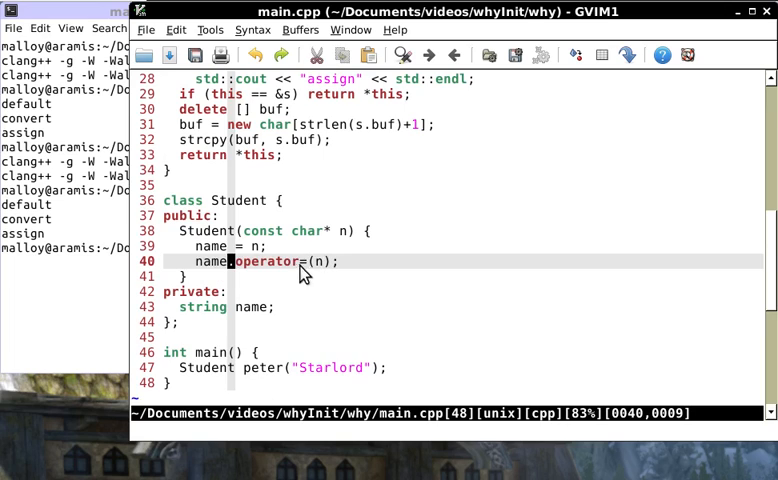
{"action": "mouse_move", "coordinate": [237, 270]}
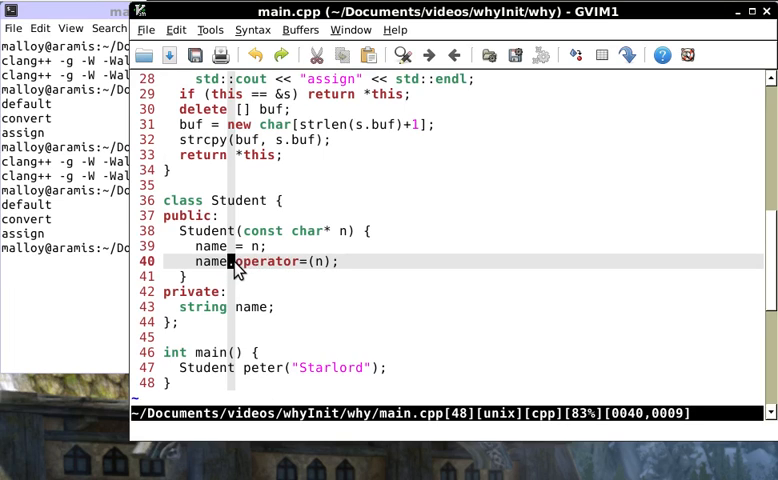
{"action": "mouse_move", "coordinate": [207, 269]}
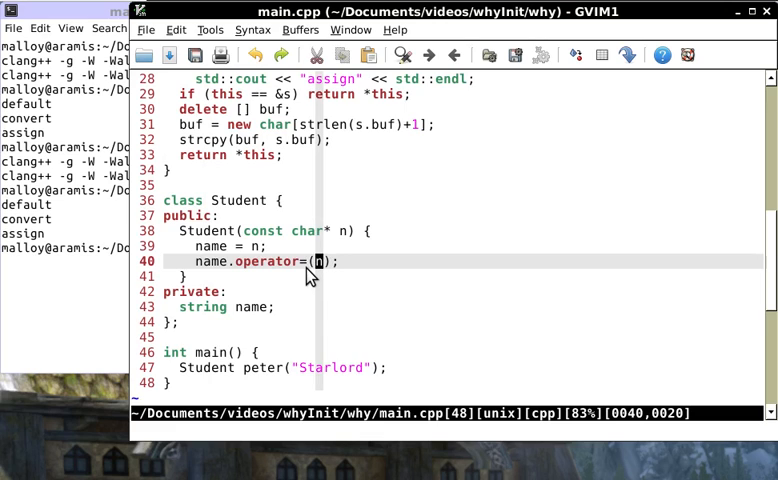
{"action": "mouse_move", "coordinate": [295, 265]}
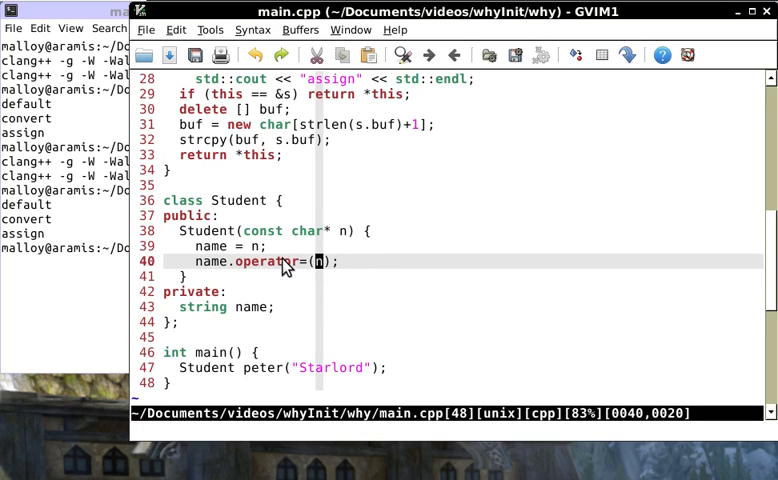
{"action": "mouse_move", "coordinate": [221, 285]}
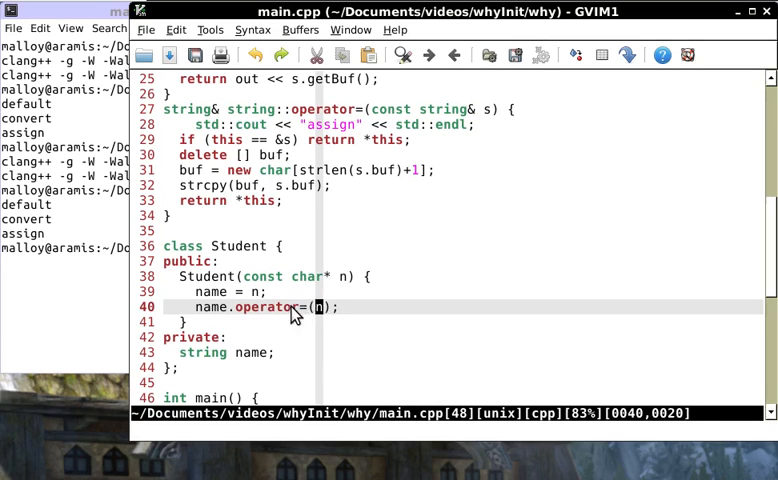
{"action": "mouse_move", "coordinate": [285, 317]}
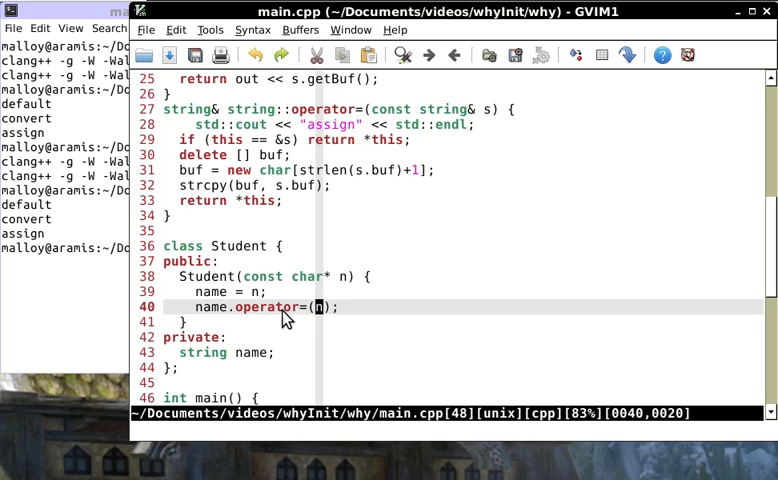
{"action": "mouse_move", "coordinate": [320, 288]}
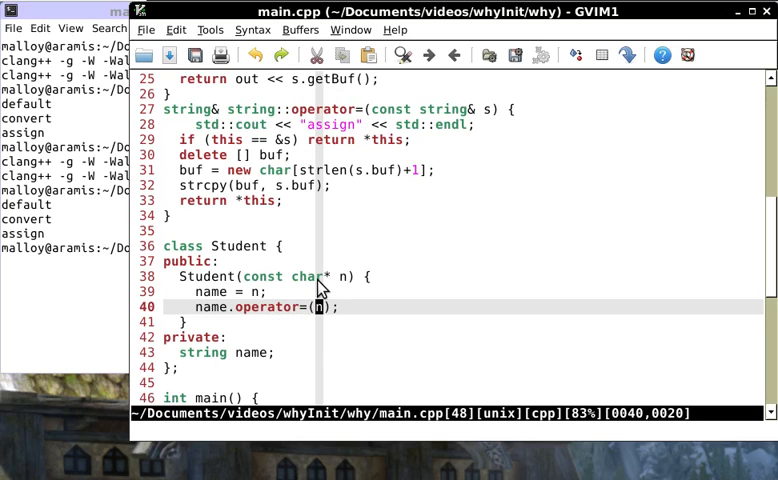
{"action": "mouse_move", "coordinate": [305, 338]}
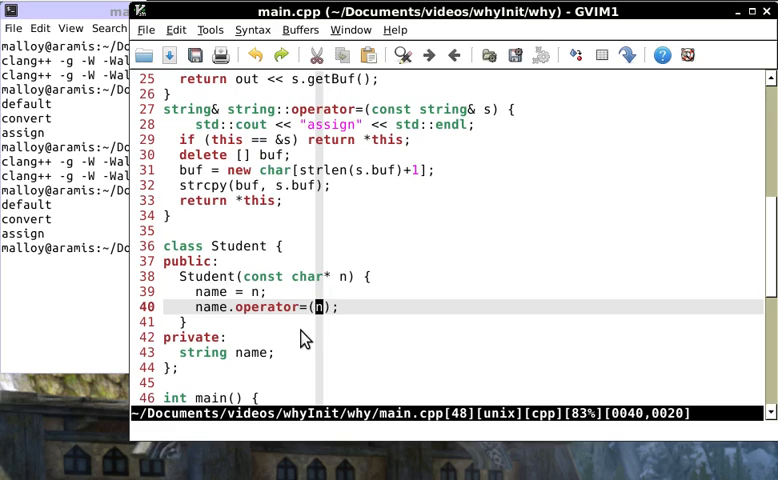
{"action": "mouse_move", "coordinate": [322, 327]}
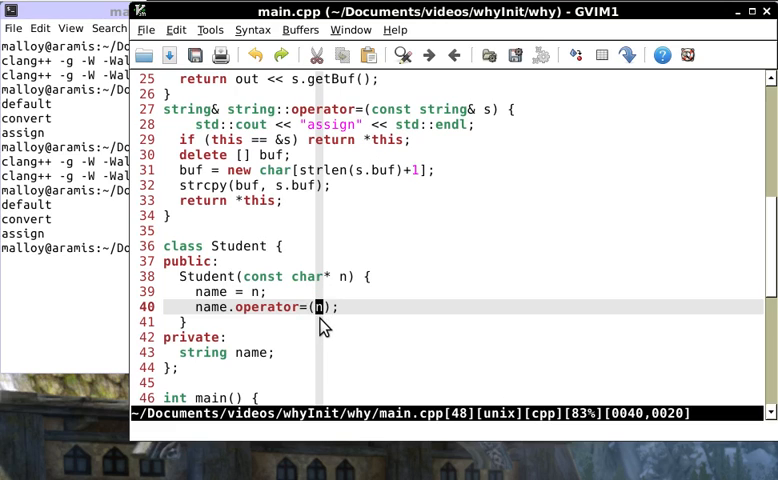
{"action": "mouse_move", "coordinate": [320, 318]}
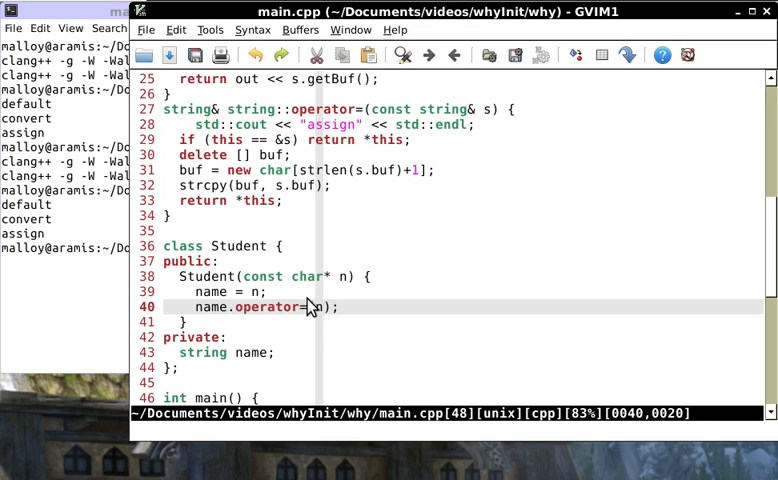
{"action": "scroll", "scroll_direction": "up", "scroll_amount": 3}
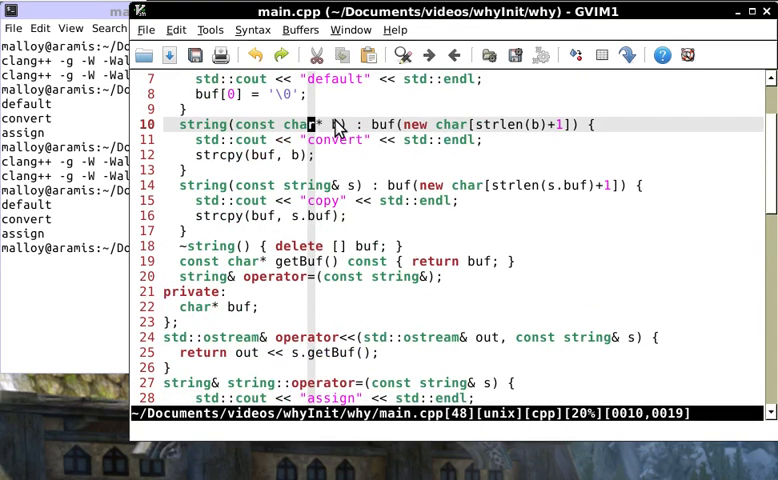
{"action": "mouse_move", "coordinate": [310, 147]}
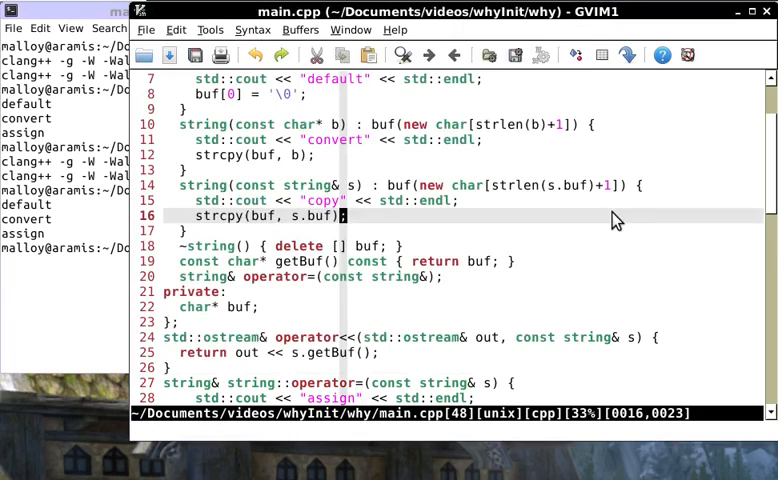
{"action": "scroll", "scroll_direction": "down", "scroll_amount": 3}
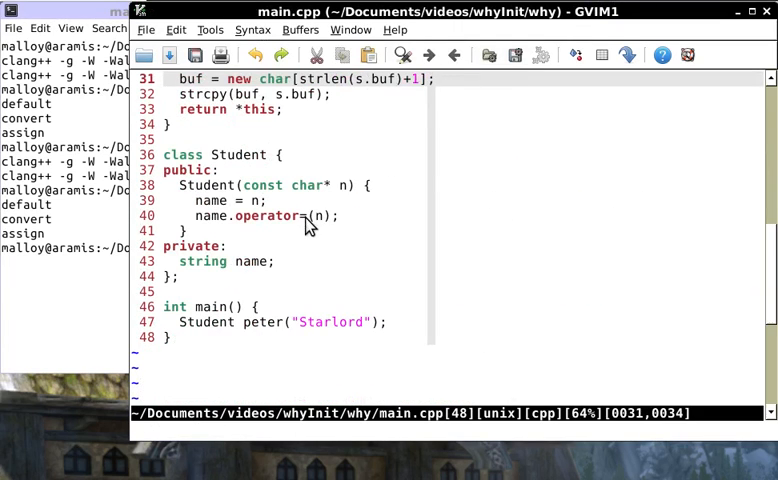
{"action": "mouse_move", "coordinate": [277, 226]}
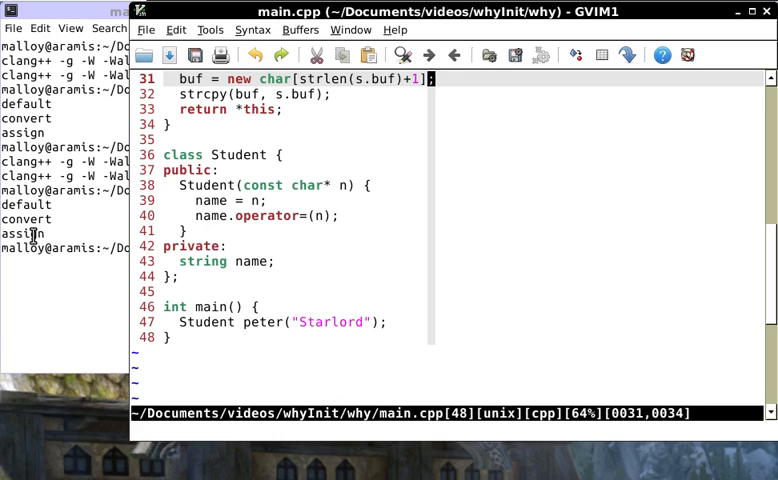
{"action": "mouse_move", "coordinate": [293, 238]}
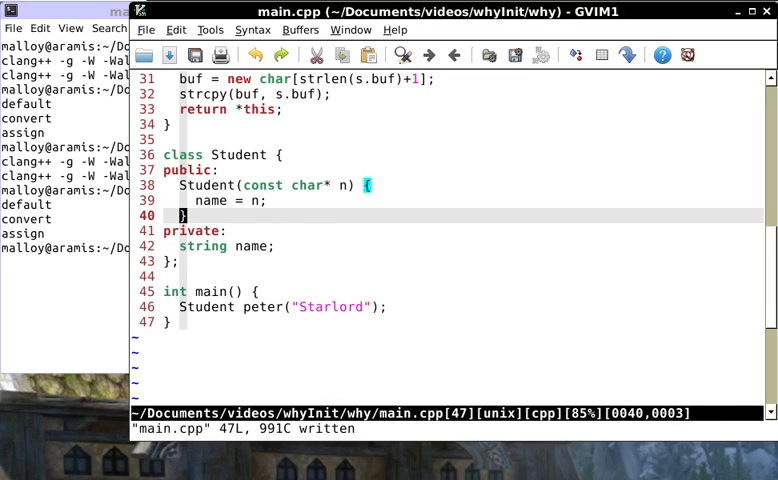
{"action": "mouse_move", "coordinate": [367, 195]}
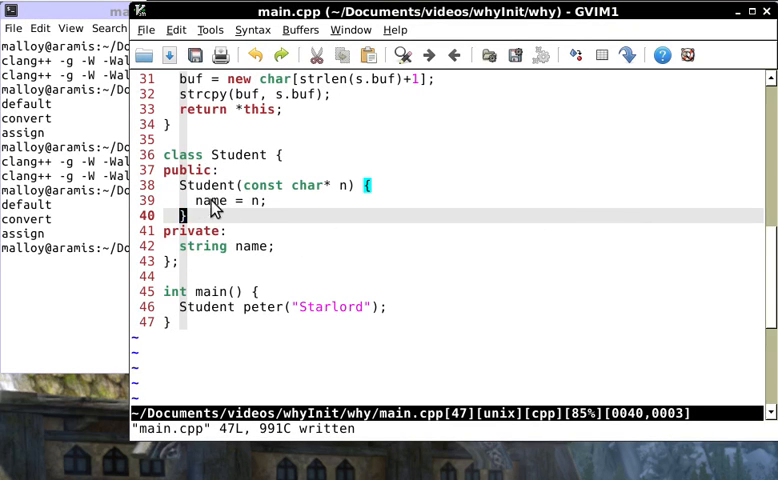
{"action": "mouse_move", "coordinate": [255, 238]}
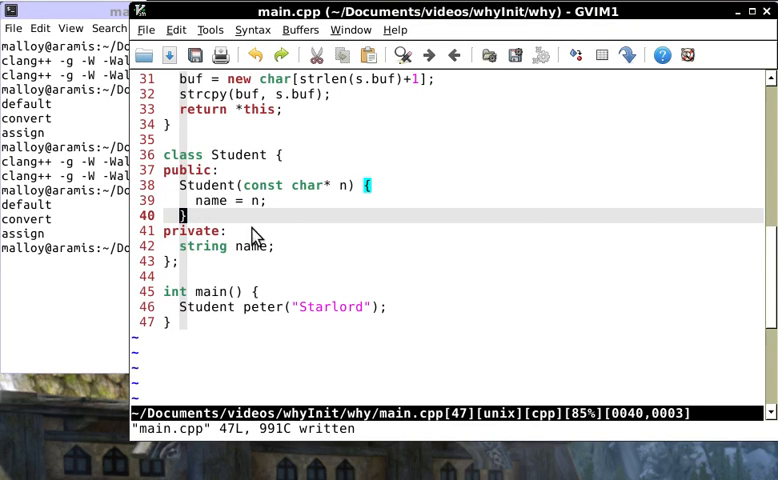
Scroll through main.cpp to review the Student constructor
{"action": "scroll", "scroll_direction": "up", "scroll_amount": 3}
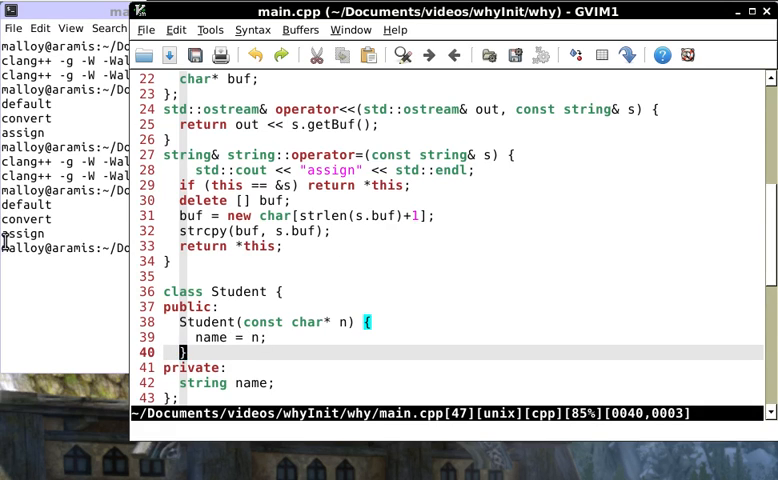
{"action": "scroll", "scroll_direction": "down", "scroll_amount": 3}
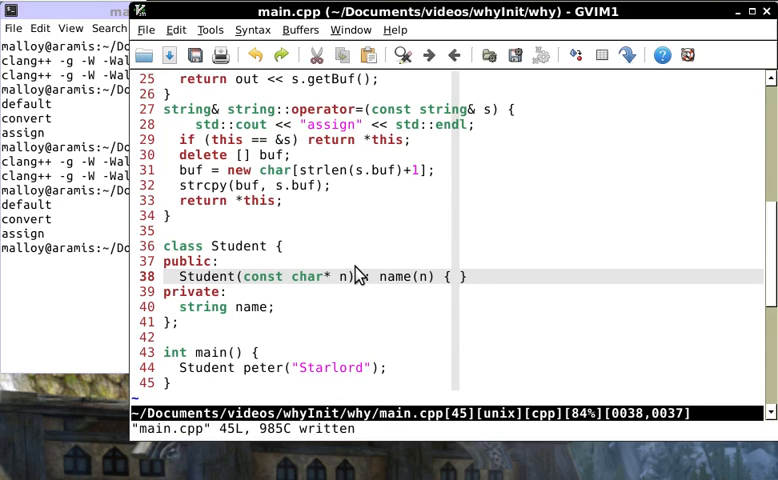
{"action": "mouse_move", "coordinate": [375, 276]}
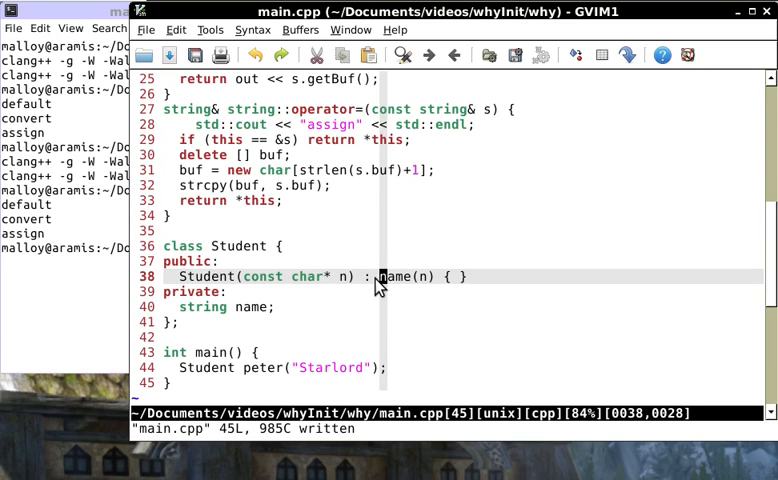
{"action": "mouse_move", "coordinate": [368, 285]}
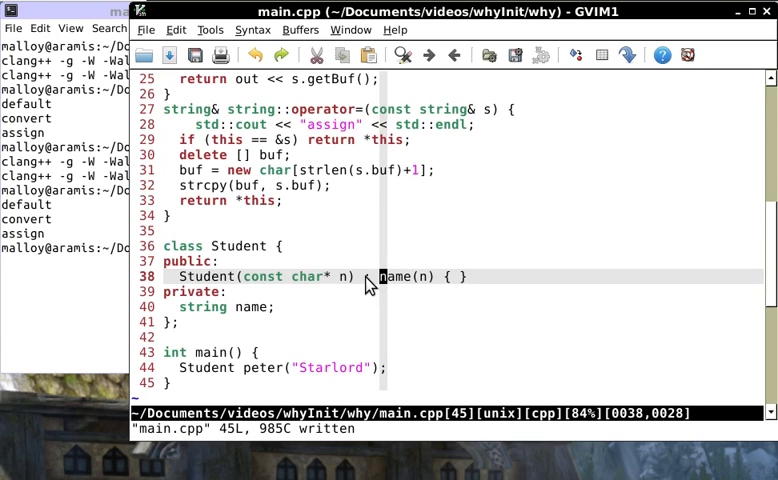
{"action": "mouse_move", "coordinate": [186, 317]}
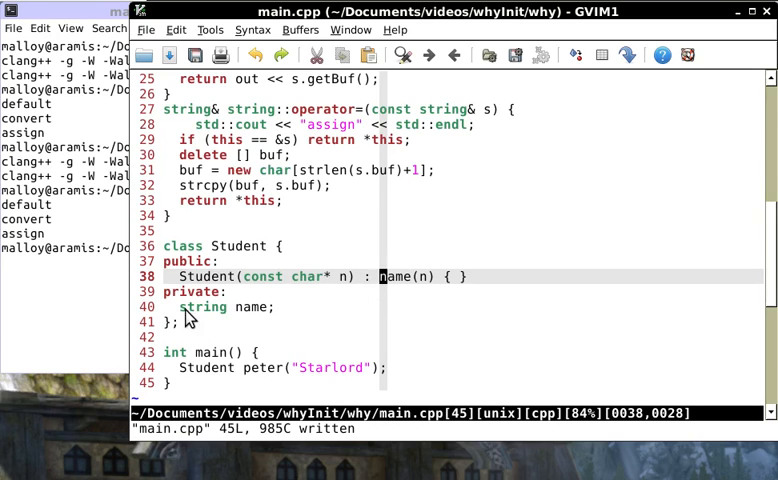
{"action": "mouse_move", "coordinate": [252, 318]}
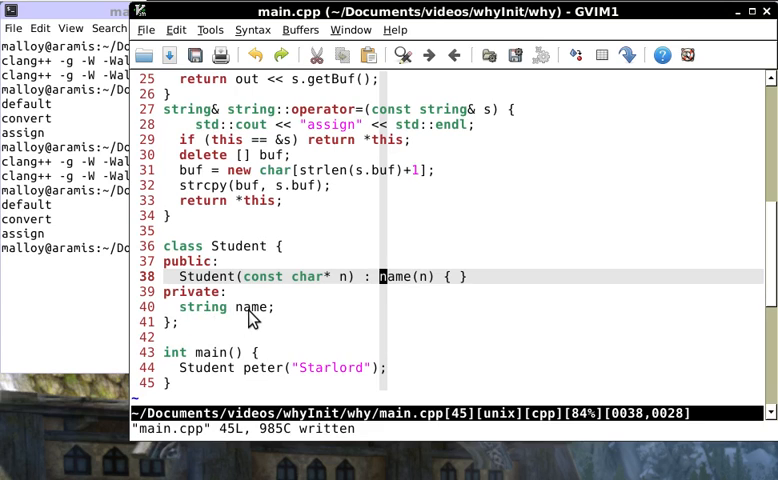
{"action": "mouse_move", "coordinate": [370, 289]}
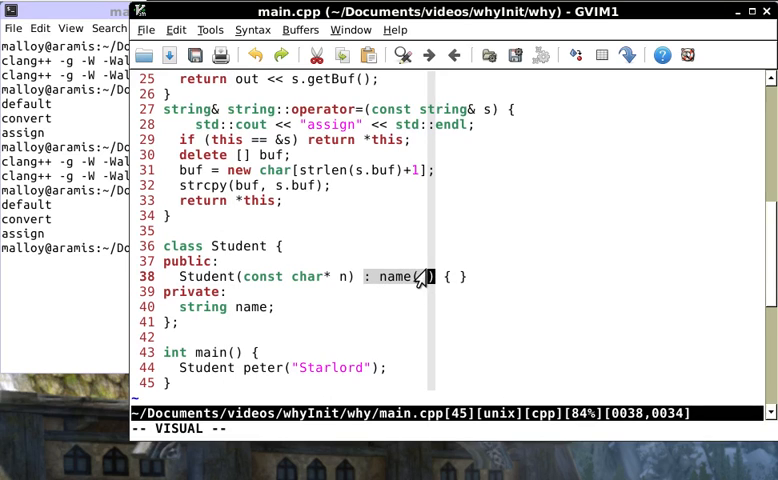
Type n as the argument of the name(n) initializer
{"action": "type", "text": "n"}
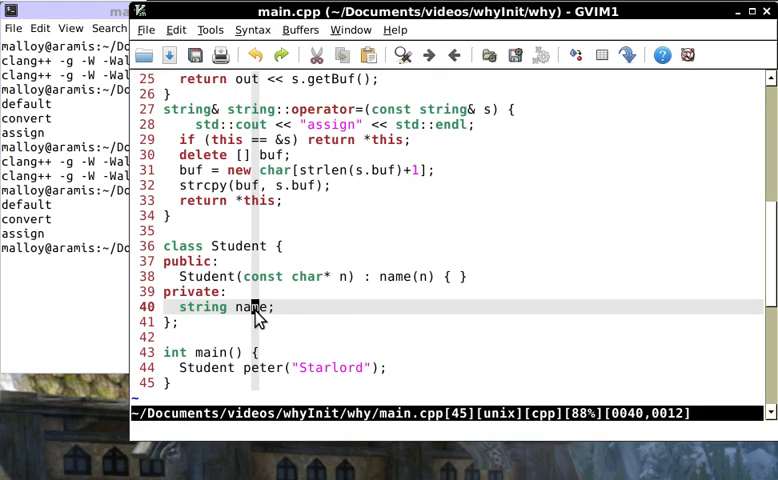
{"action": "mouse_move", "coordinate": [405, 282]}
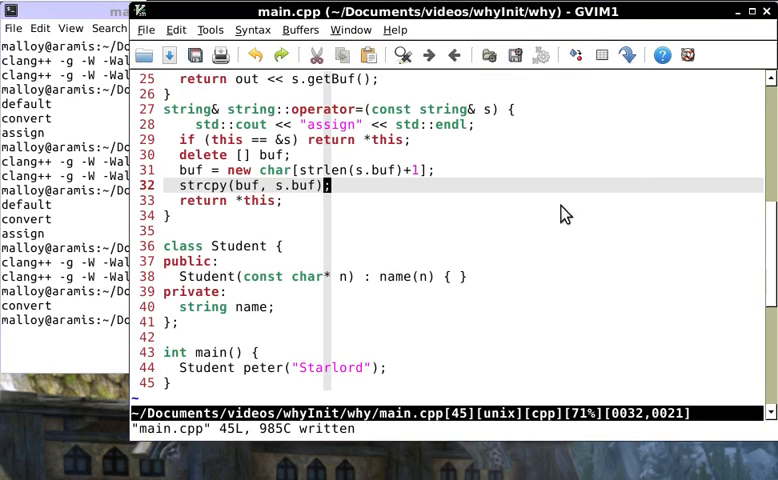
{"action": "mouse_move", "coordinate": [340, 118]}
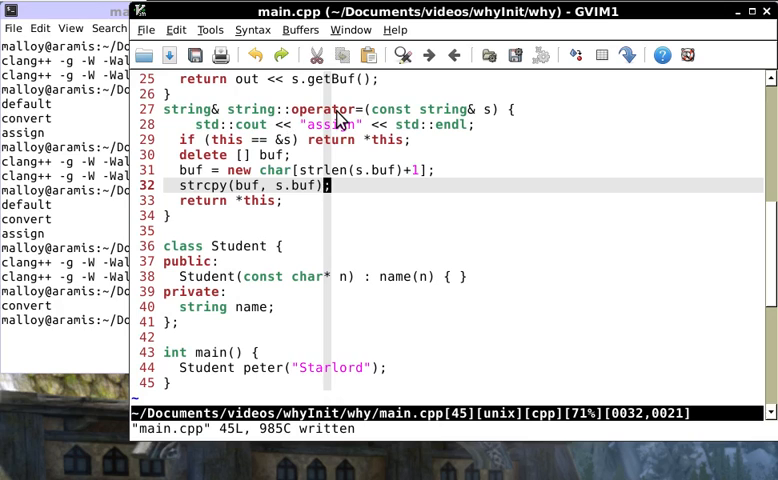
{"action": "mouse_move", "coordinate": [180, 148]}
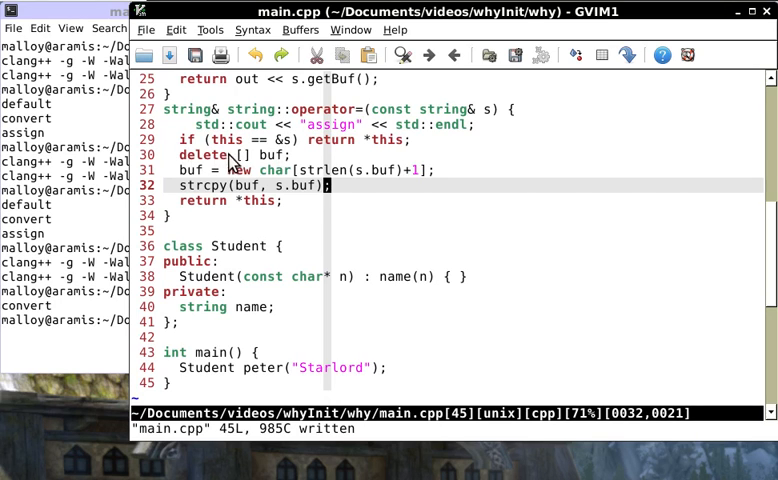
{"action": "mouse_move", "coordinate": [240, 160]}
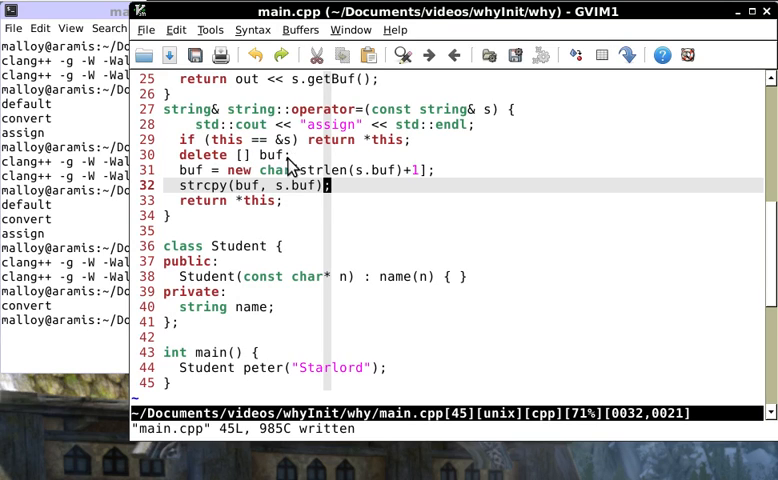
{"action": "mouse_move", "coordinate": [362, 181]}
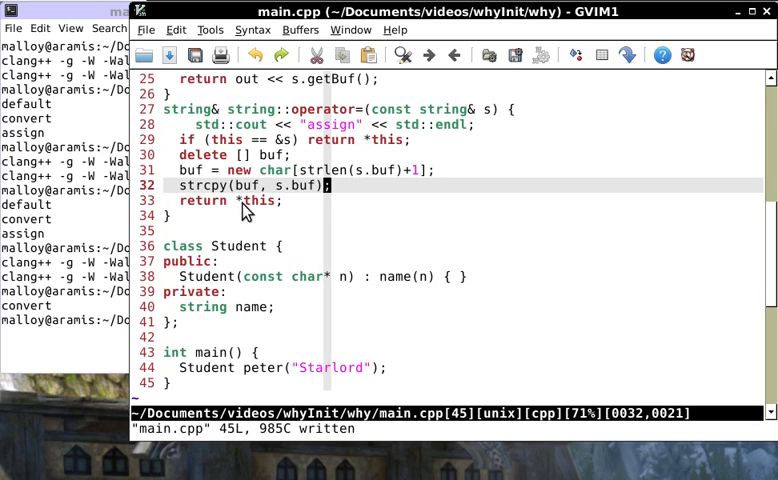
{"action": "mouse_move", "coordinate": [388, 287]}
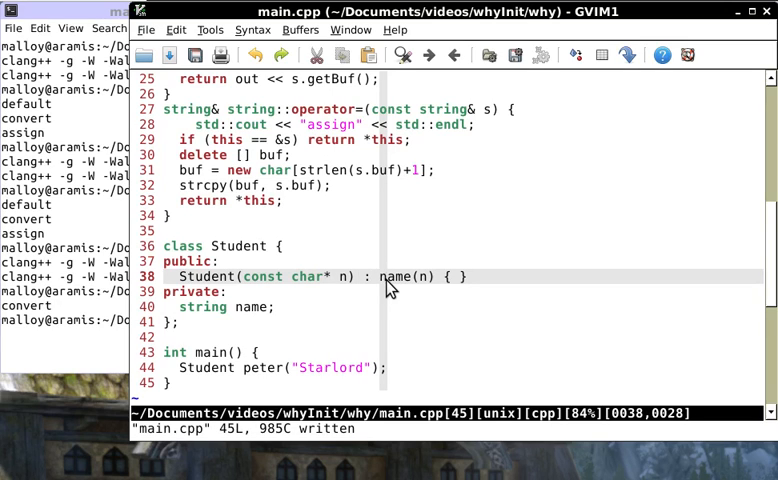
{"action": "mouse_move", "coordinate": [395, 290]}
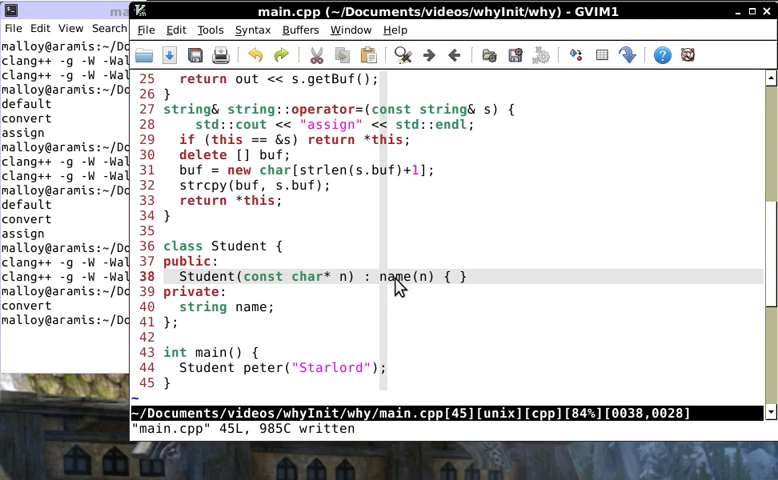
{"action": "mouse_move", "coordinate": [402, 280]}
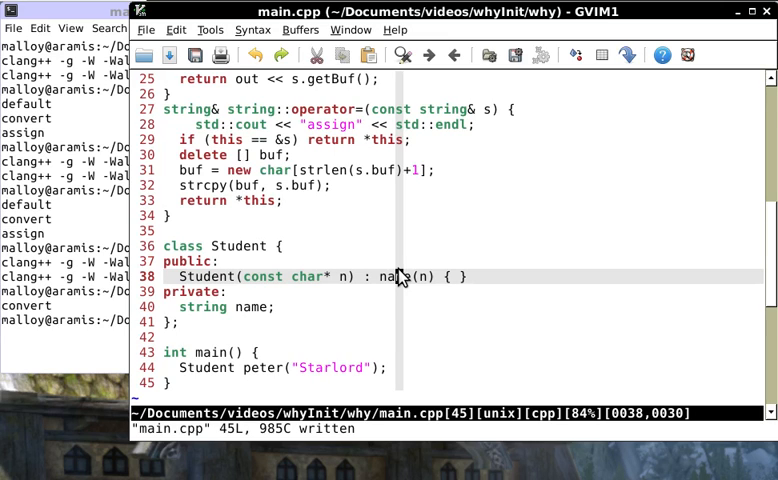
{"action": "mouse_move", "coordinate": [340, 277]}
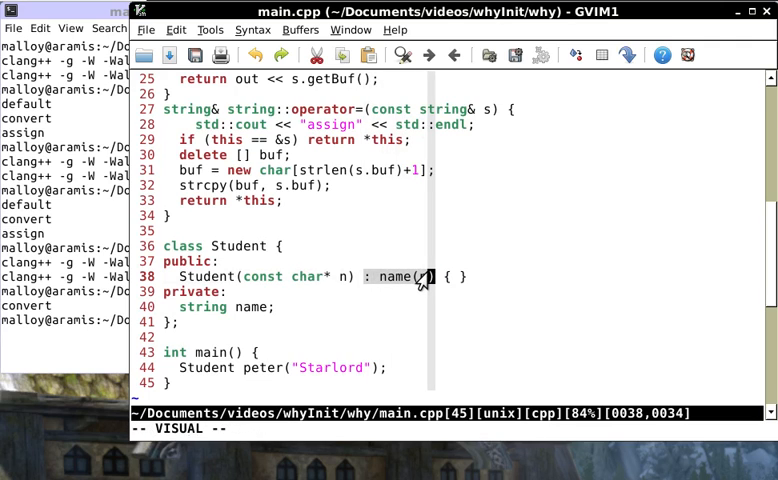
{"action": "type", "text": "p"}
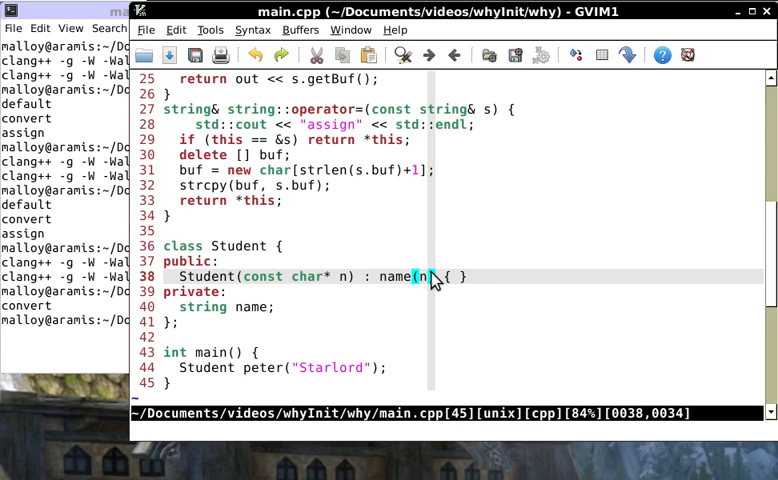
{"action": "mouse_move", "coordinate": [440, 290]}
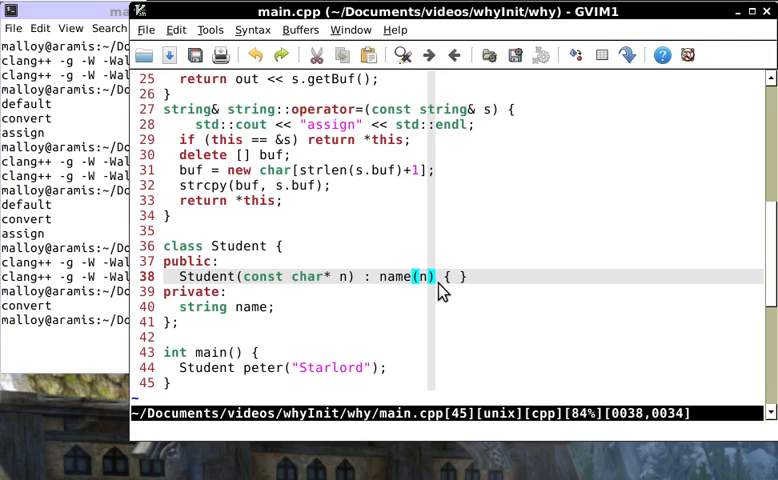
{"action": "mouse_move", "coordinate": [429, 208]}
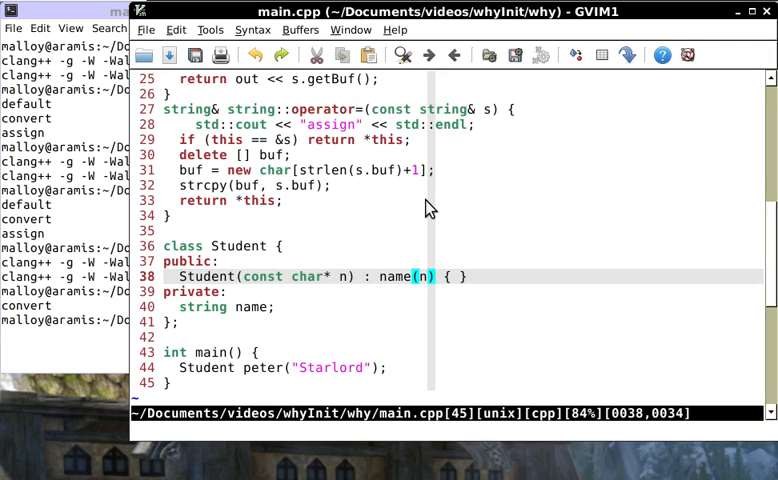
{"action": "mouse_move", "coordinate": [459, 217]}
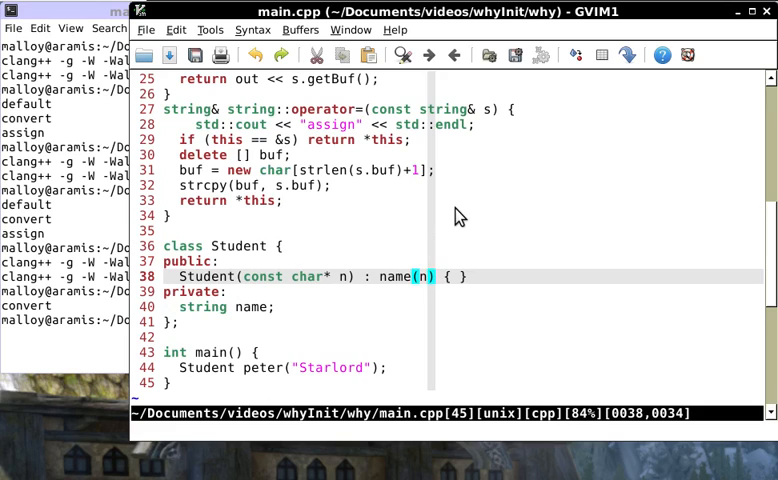
{"action": "mouse_move", "coordinate": [460, 228]}
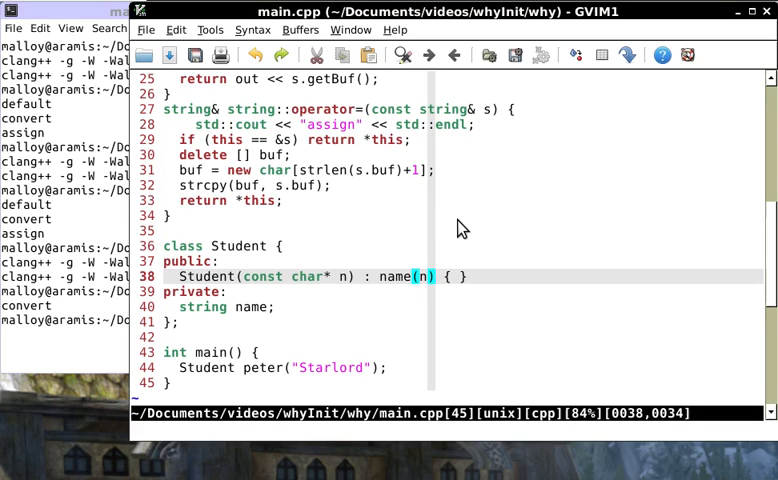